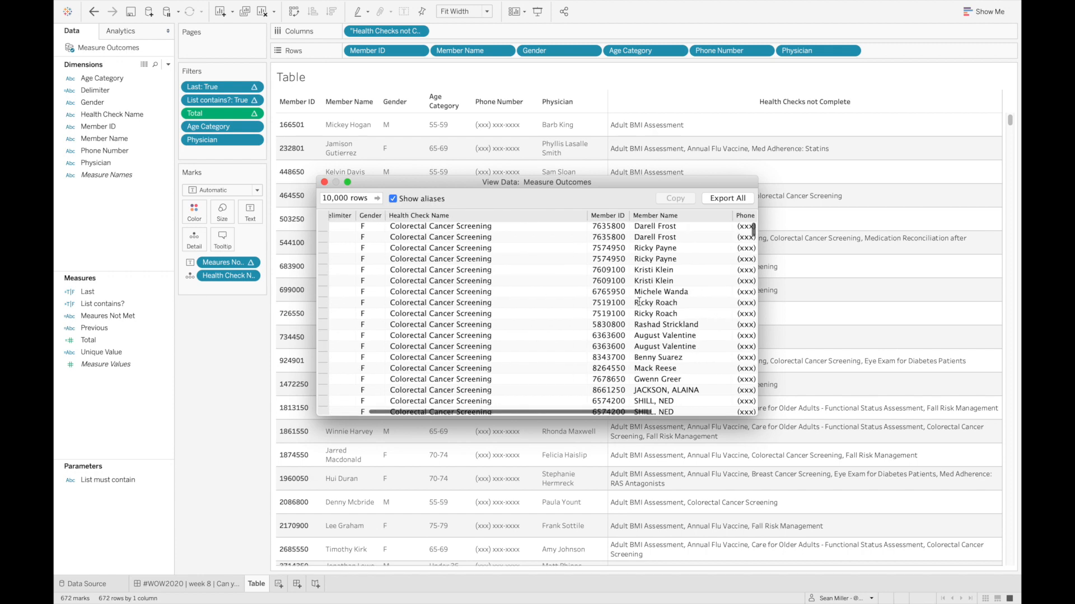
# Step: Scroll across the Measure Outcomes raw data listing, then close it
pyautogui.hscroll(3)
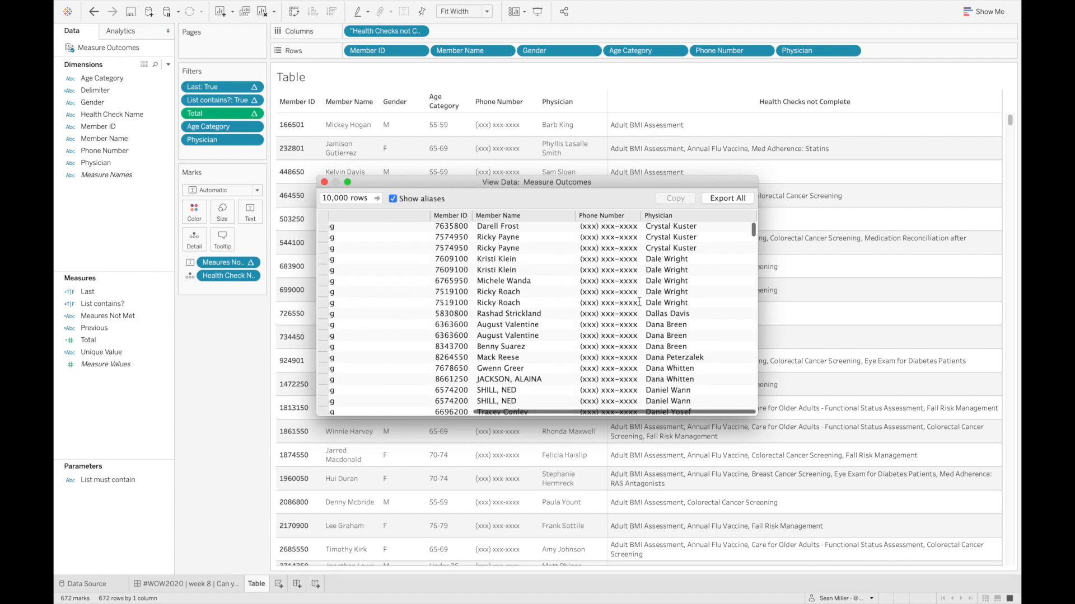
pyautogui.hscroll(3)
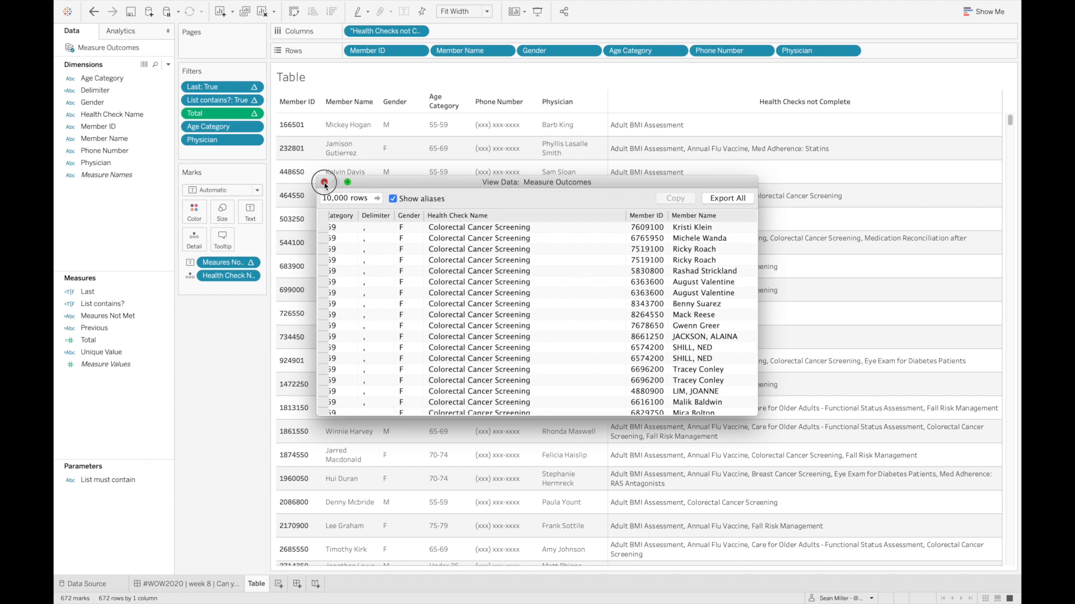
pyautogui.click(324, 182)
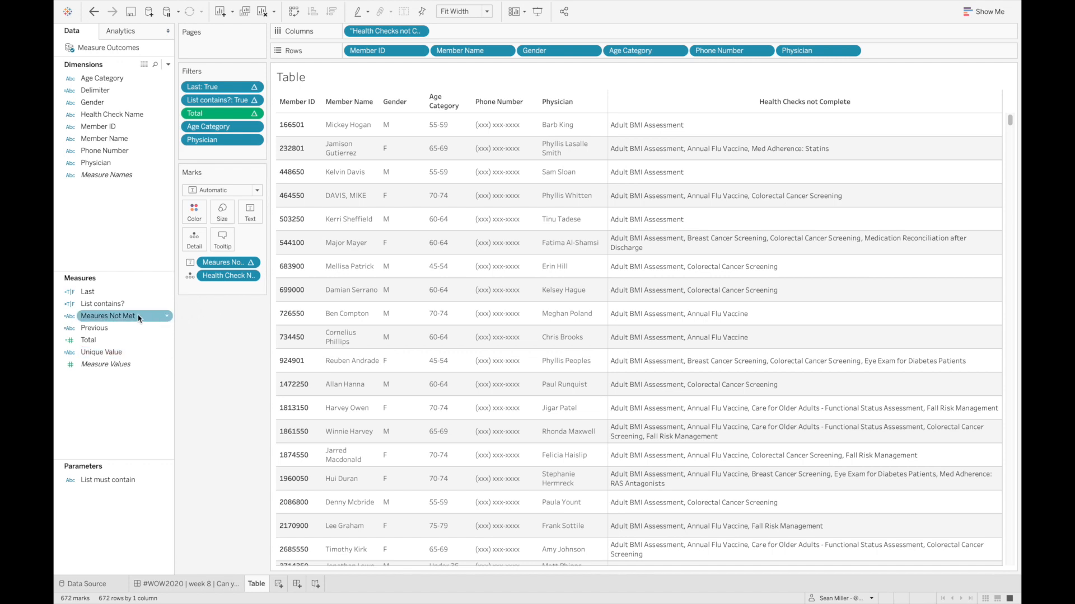
# Step: Review the Measures Not Met formula, highlighting its PREVIOUS_VALUE fallback
pyautogui.doubleClick(108, 316)
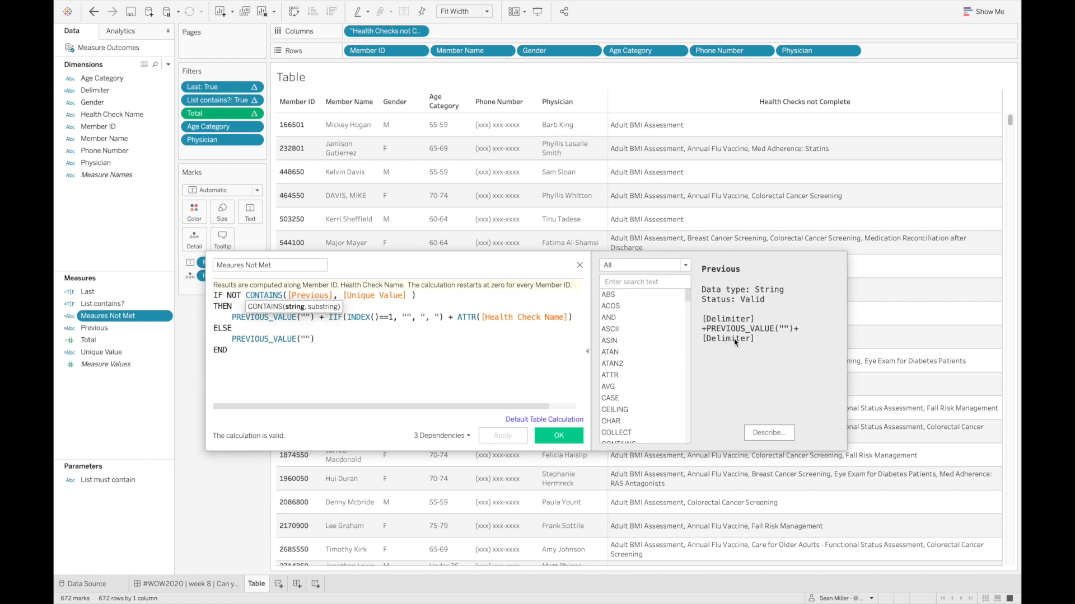
pyautogui.moveTo(749, 323)
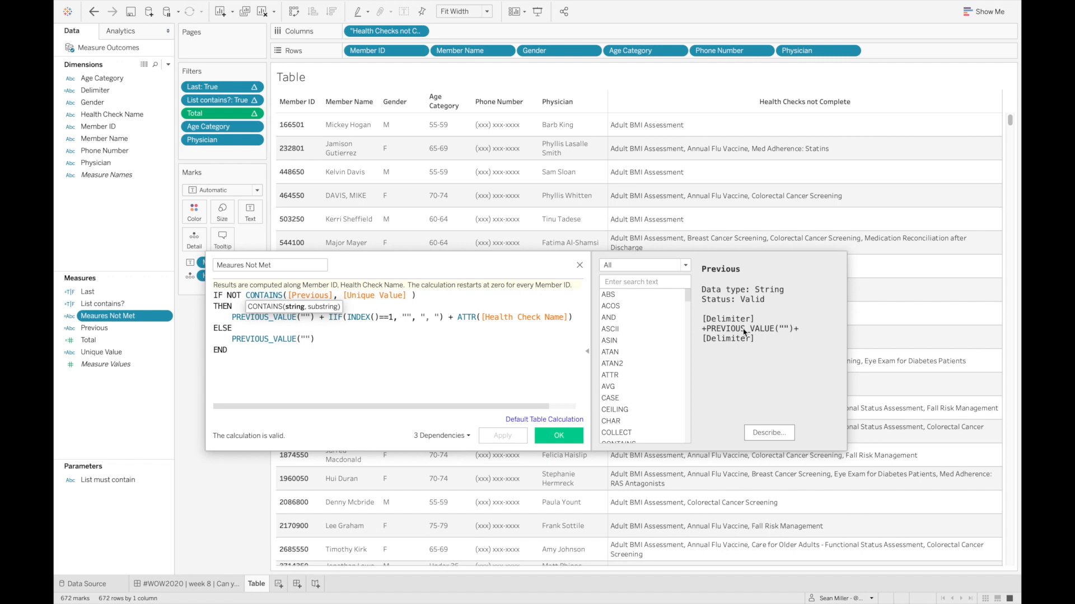
pyautogui.moveTo(693, 342)
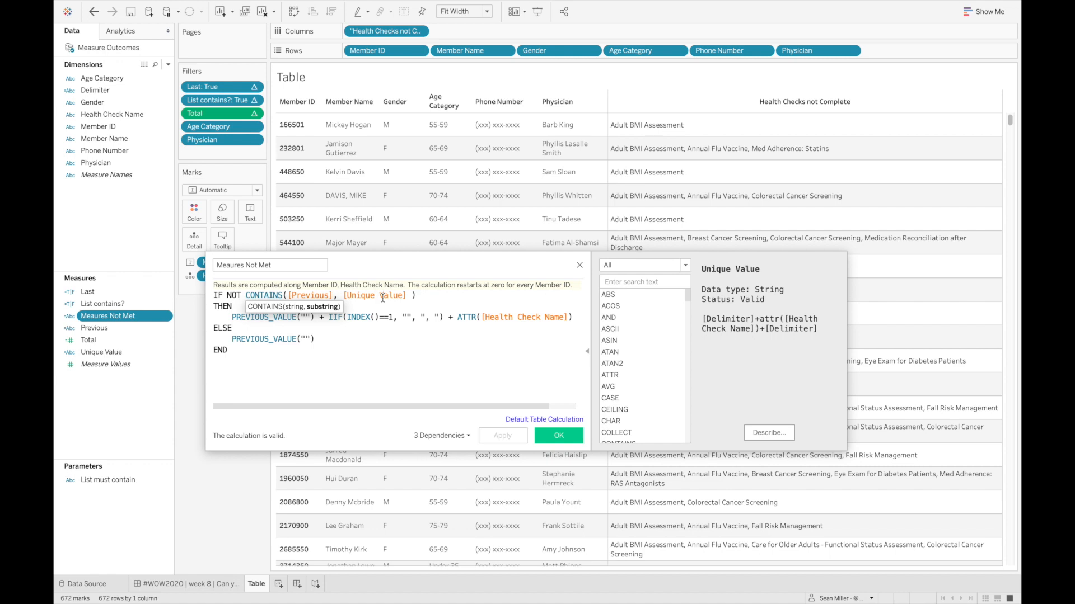
pyautogui.moveTo(431, 300)
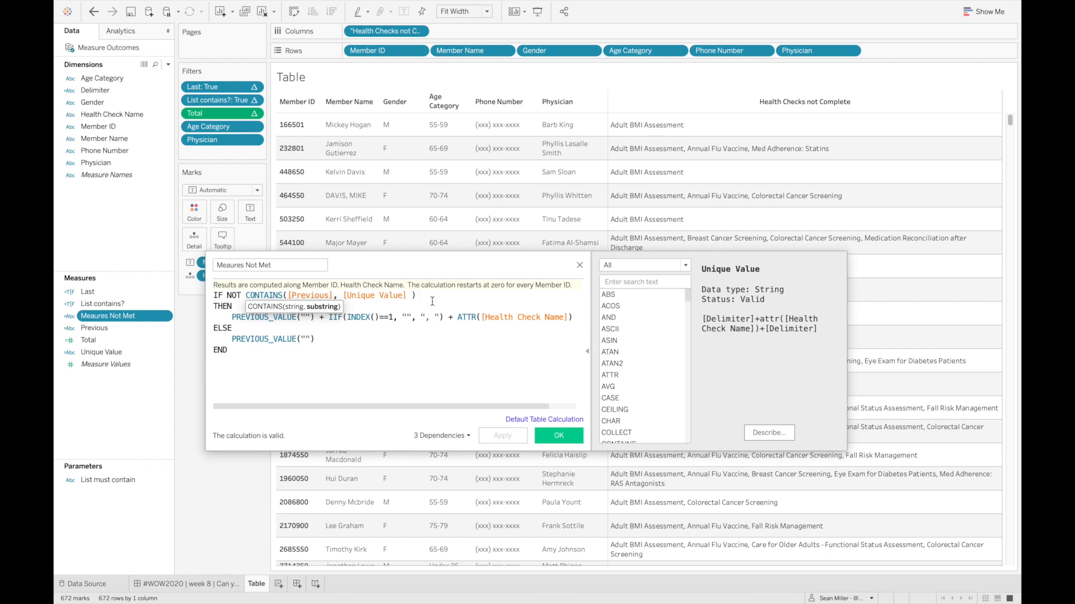
pyautogui.moveTo(761, 332)
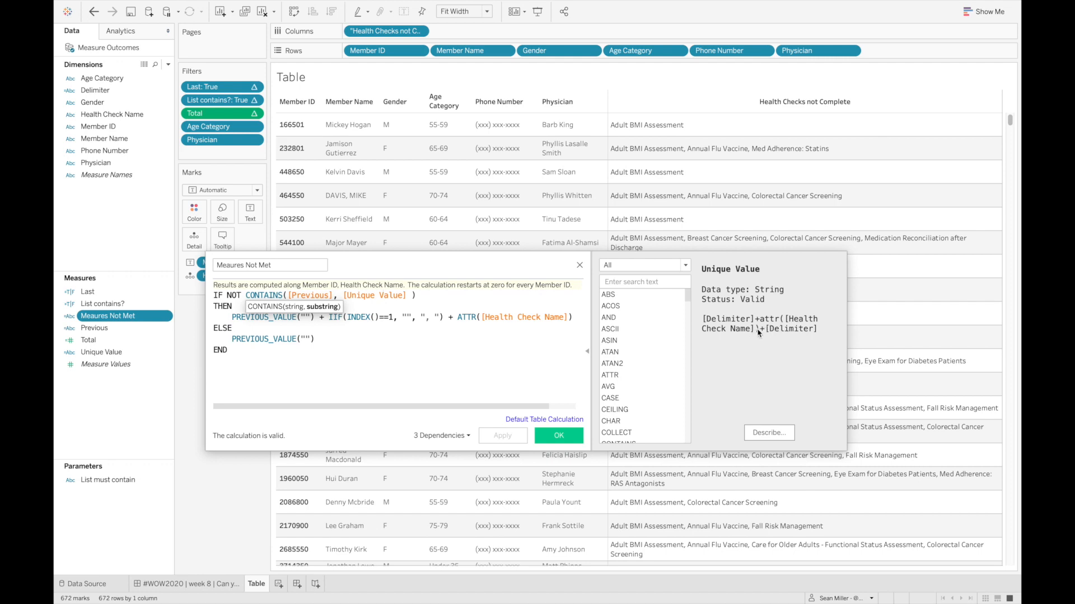
pyautogui.moveTo(766, 334)
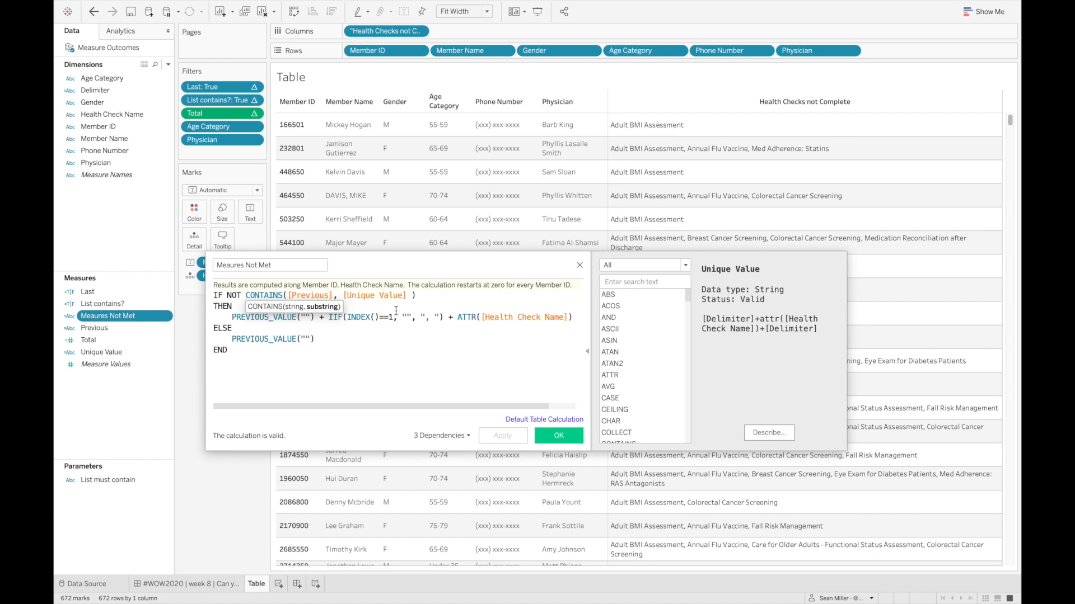
pyautogui.moveTo(271, 329)
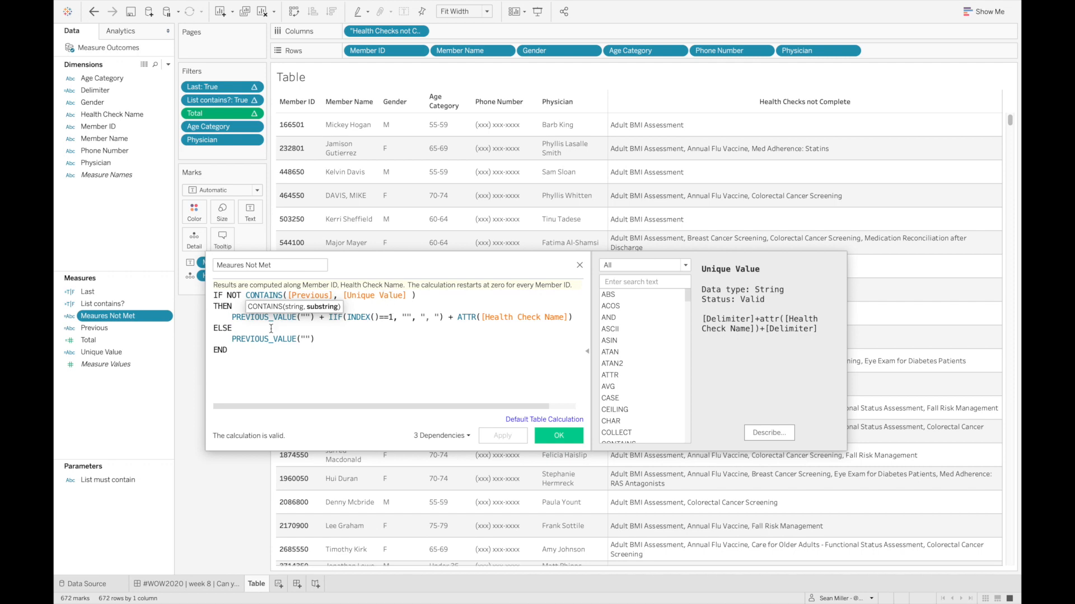
pyautogui.moveTo(317, 339)
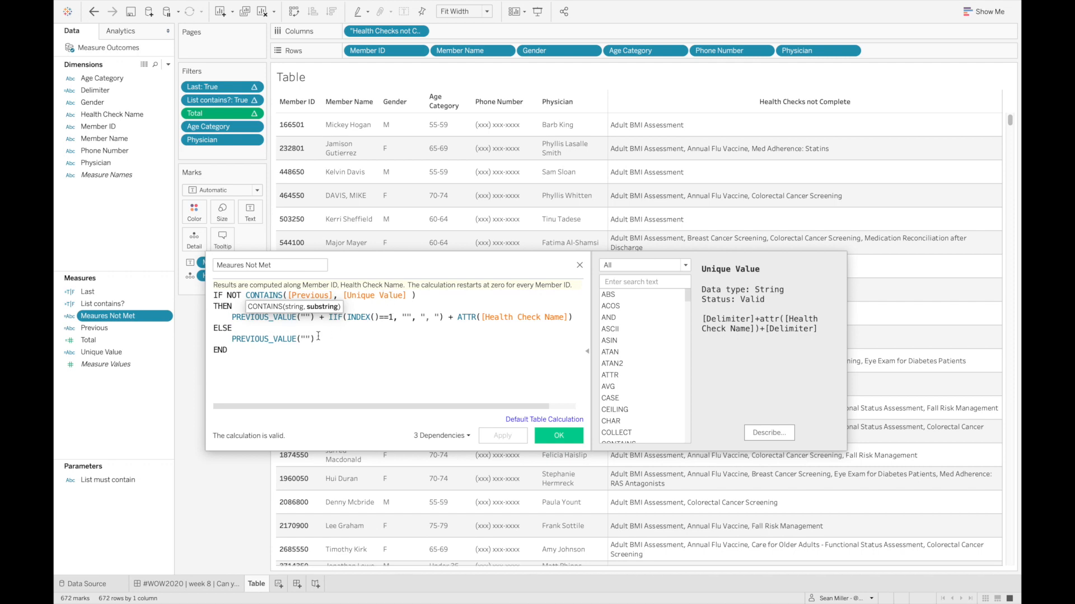
pyautogui.doubleClick(263, 338)
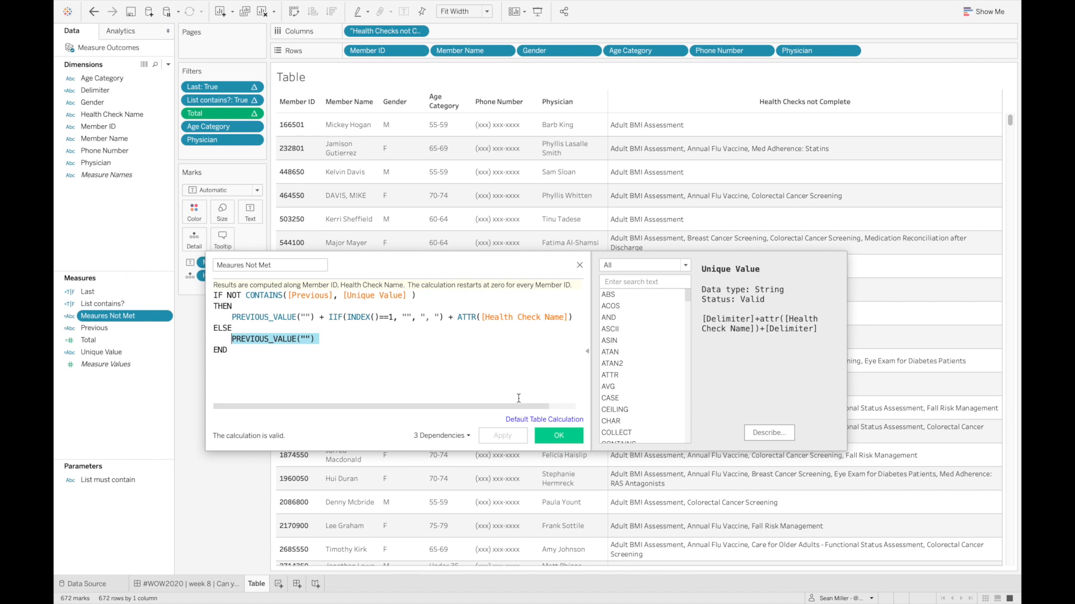
pyautogui.moveTo(329, 201)
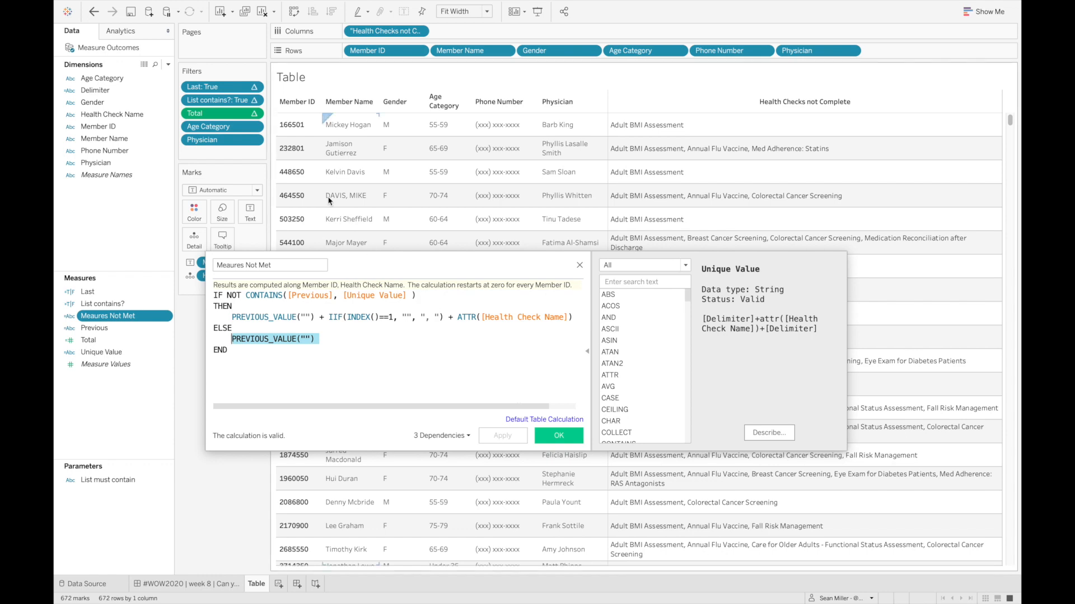
pyautogui.moveTo(294, 159)
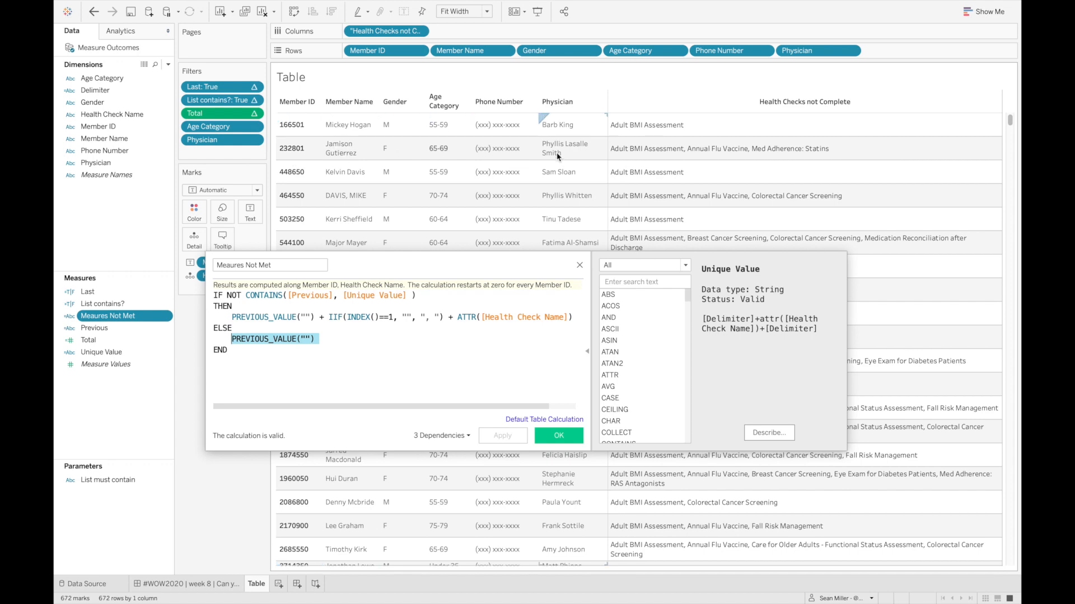
# Step: Close the calculation editor to view the running concatenated health-check lists
pyautogui.click(559, 436)
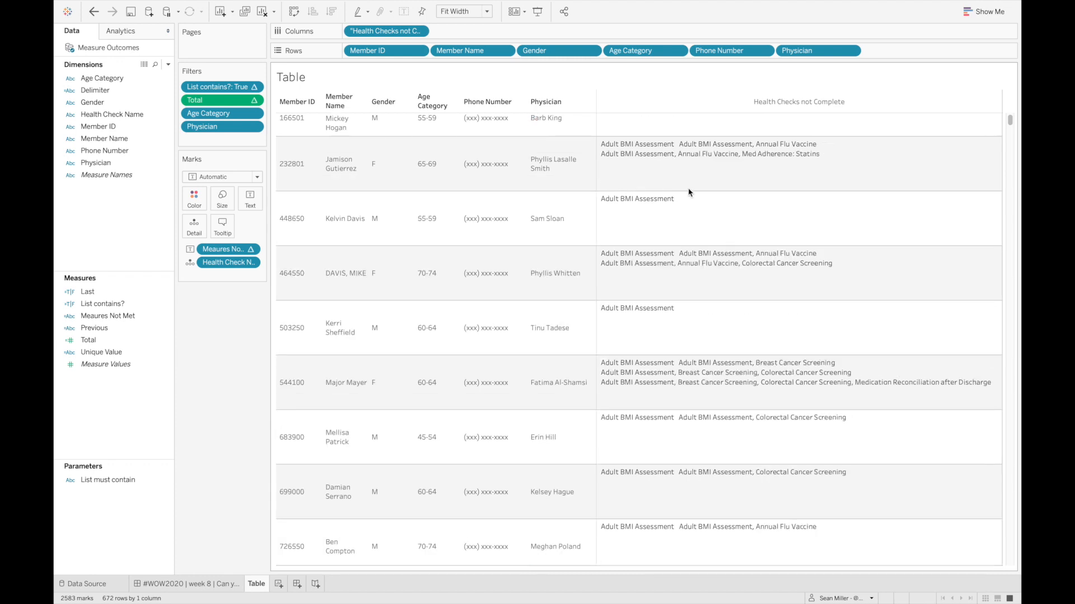
pyautogui.moveTo(631, 153)
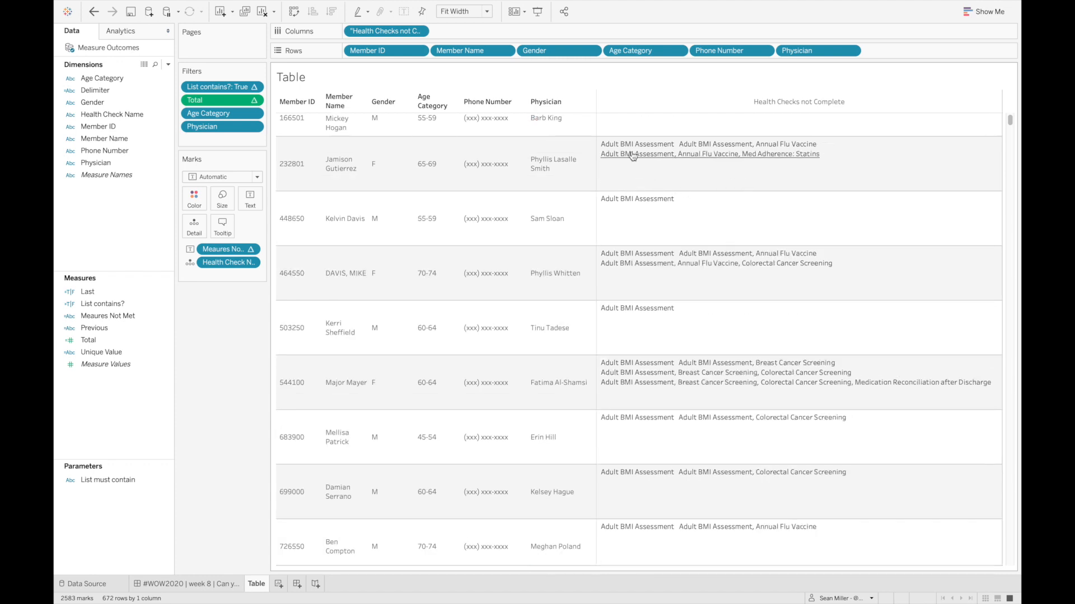
pyautogui.moveTo(662, 181)
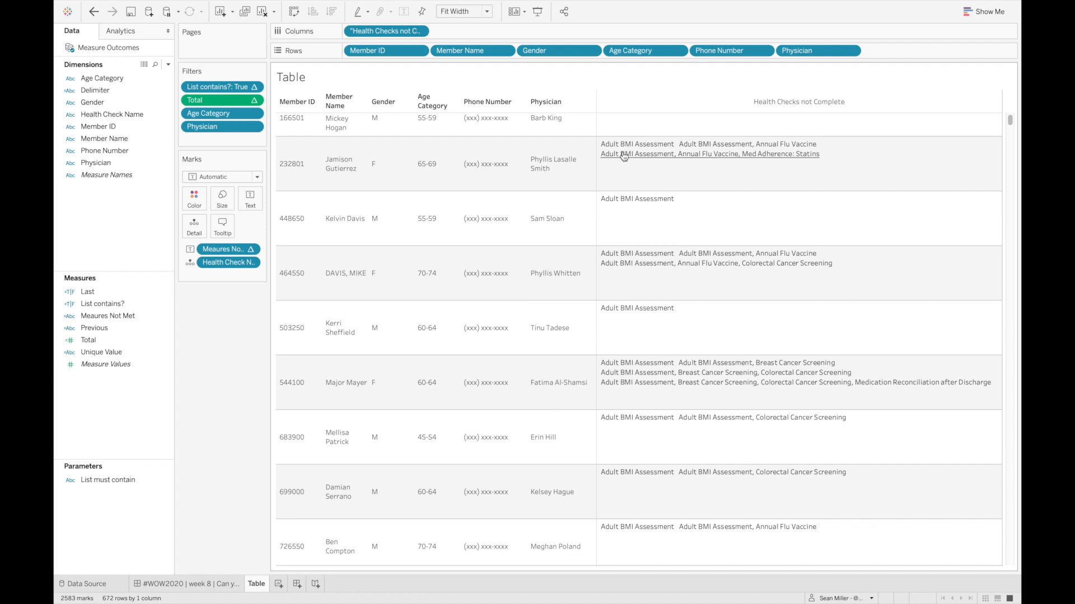
pyautogui.moveTo(614, 177)
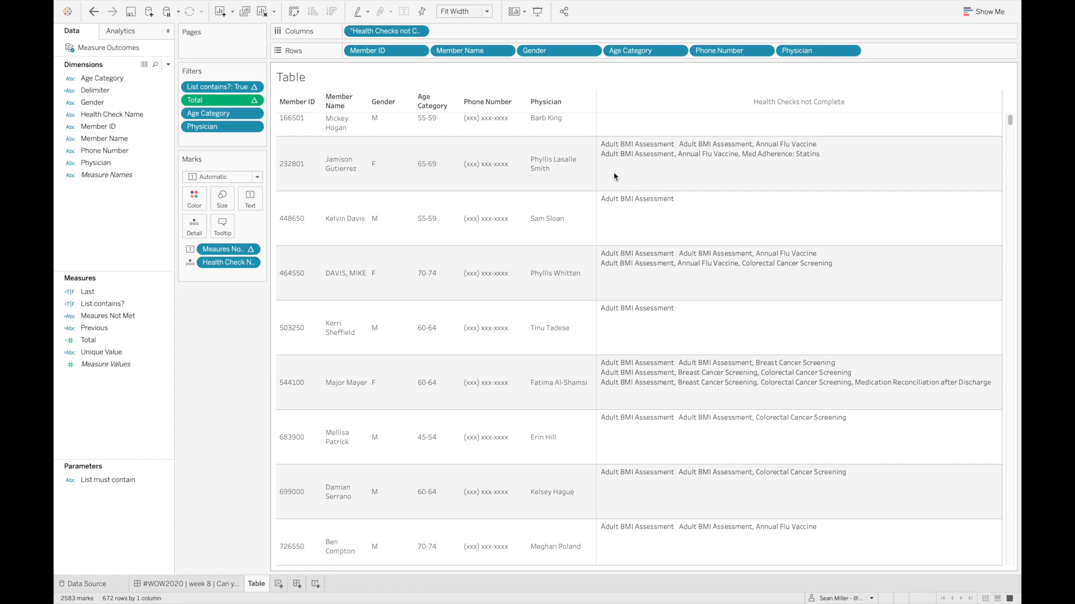
pyautogui.moveTo(638, 144)
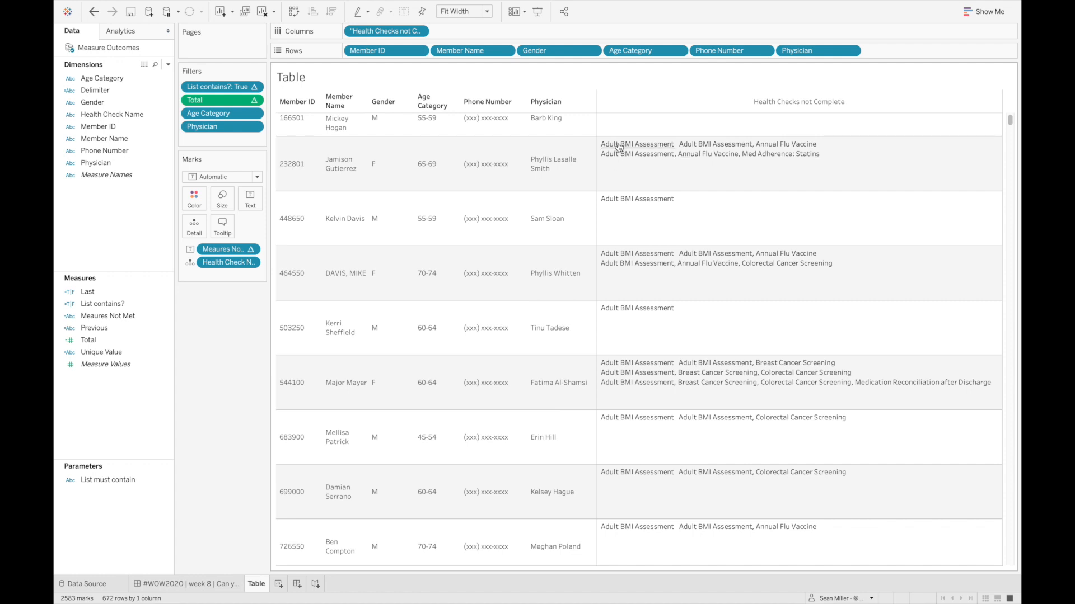
pyautogui.moveTo(641, 151)
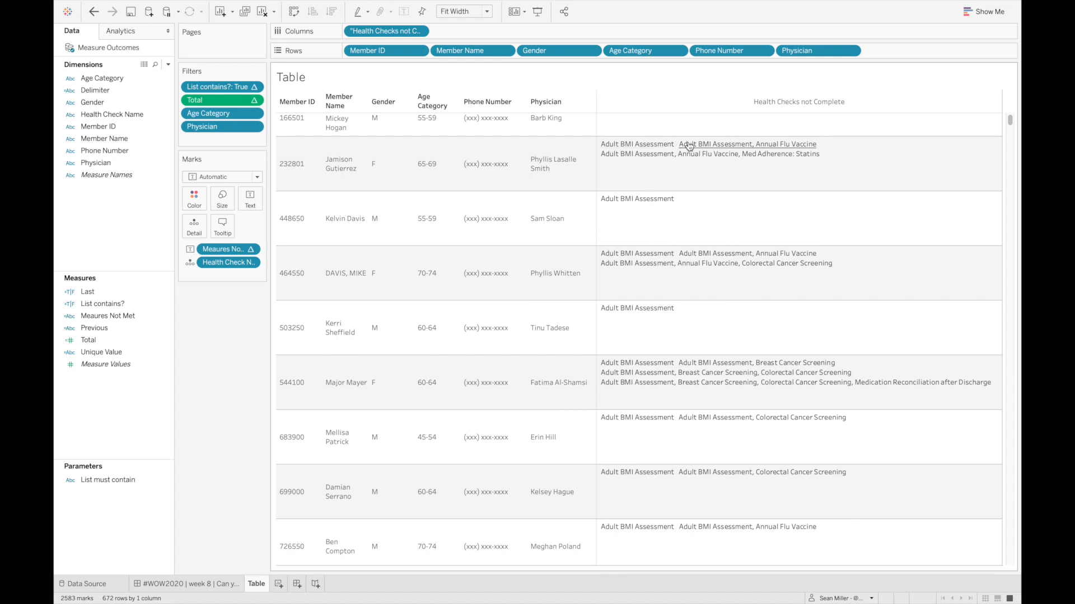
pyautogui.moveTo(786, 140)
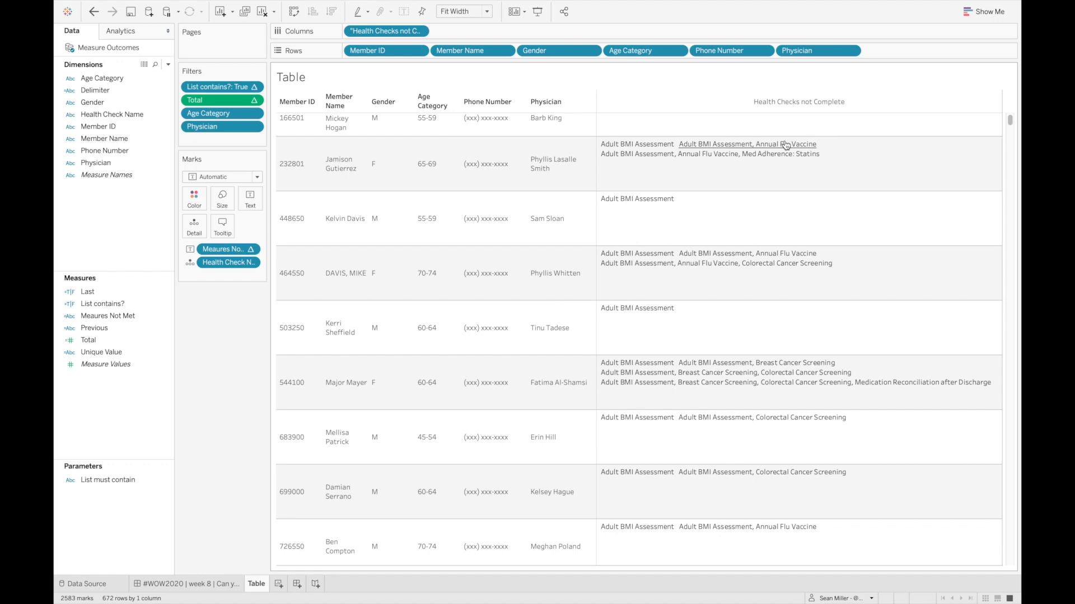
pyautogui.moveTo(746, 154)
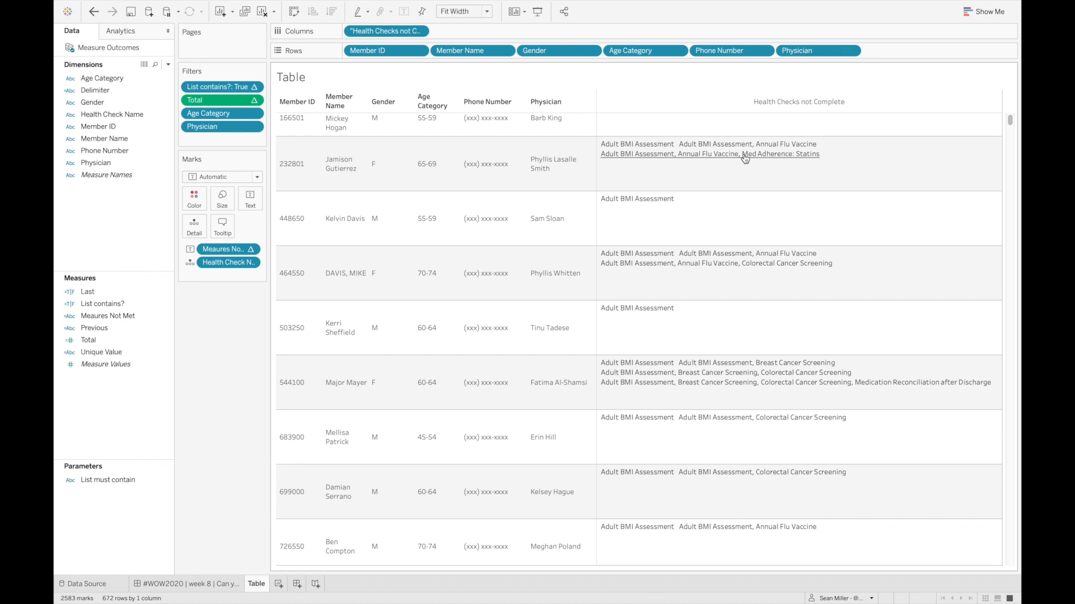
pyautogui.moveTo(721, 190)
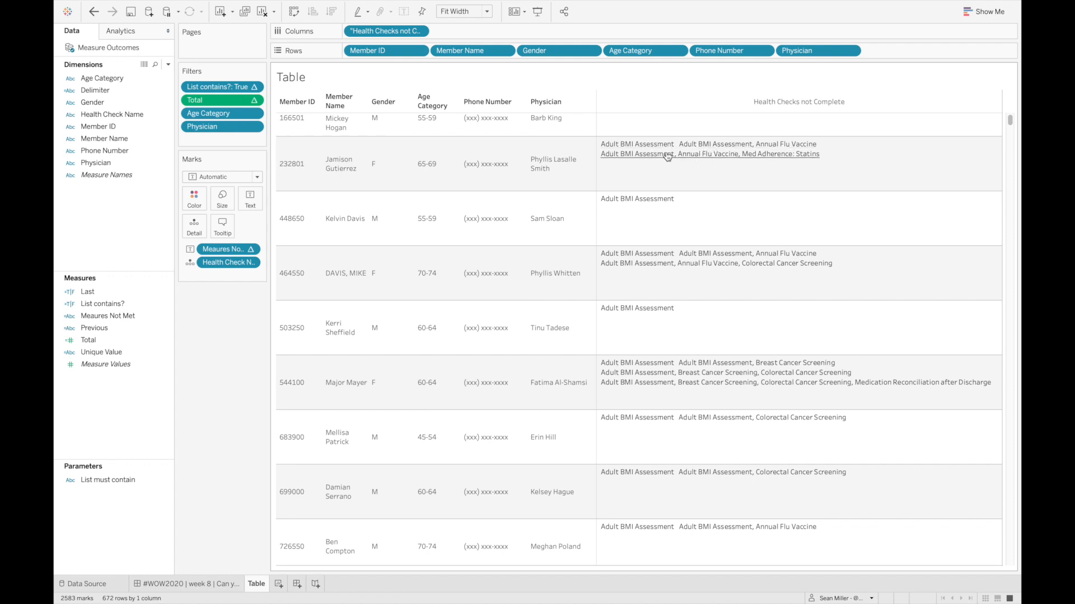
pyautogui.moveTo(665, 169)
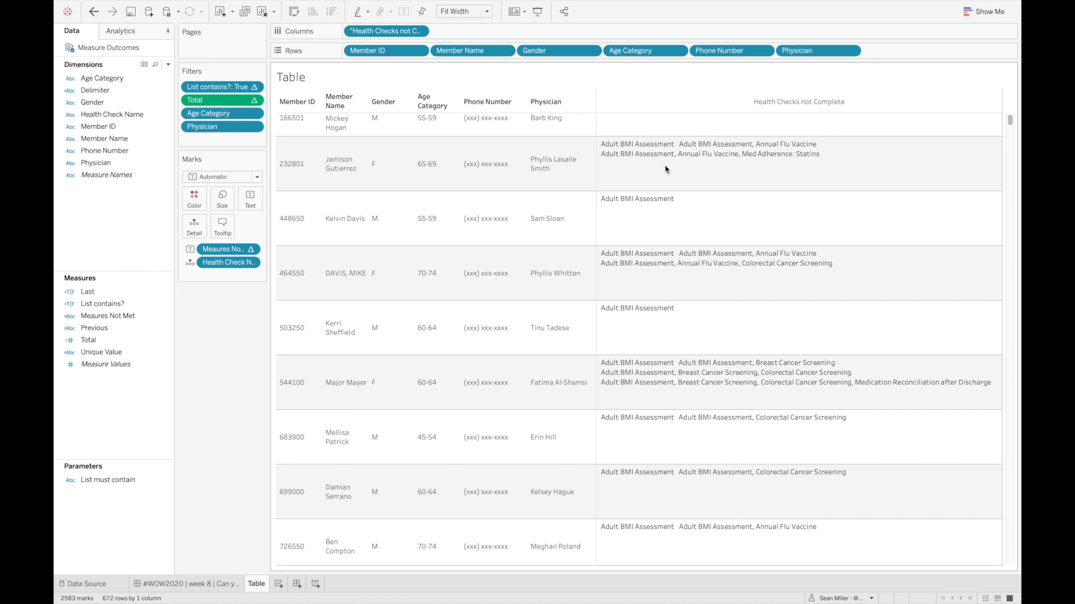
pyautogui.moveTo(711, 164)
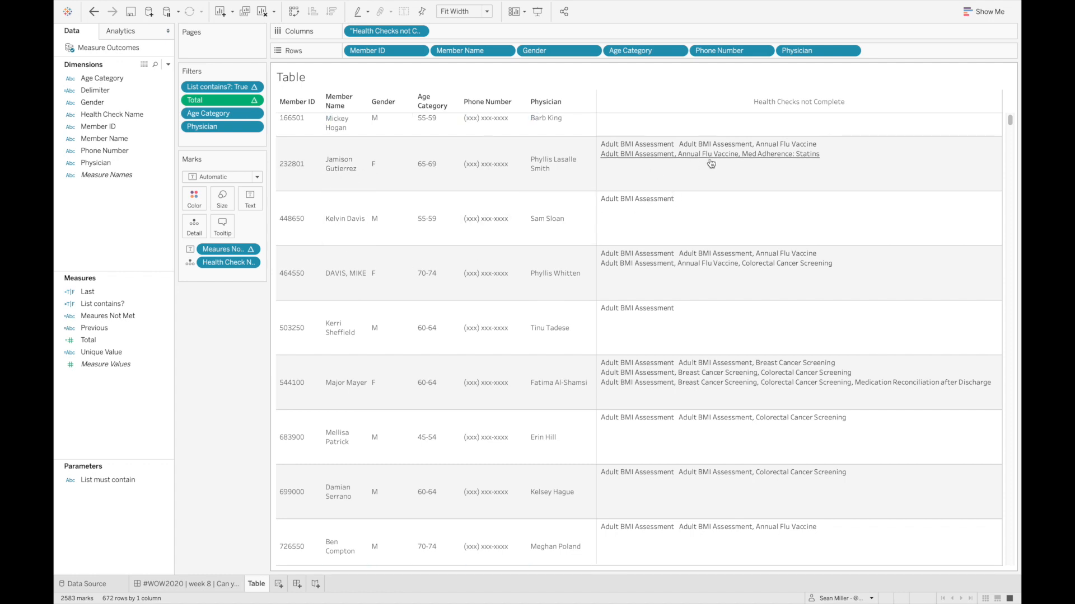
pyautogui.moveTo(855, 274)
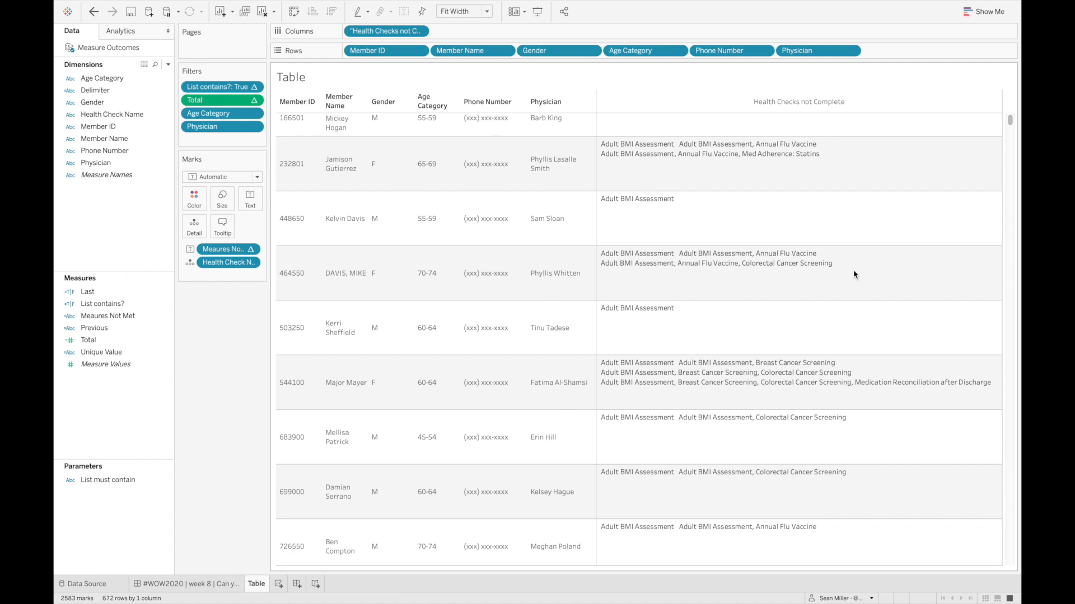
pyautogui.moveTo(744, 295)
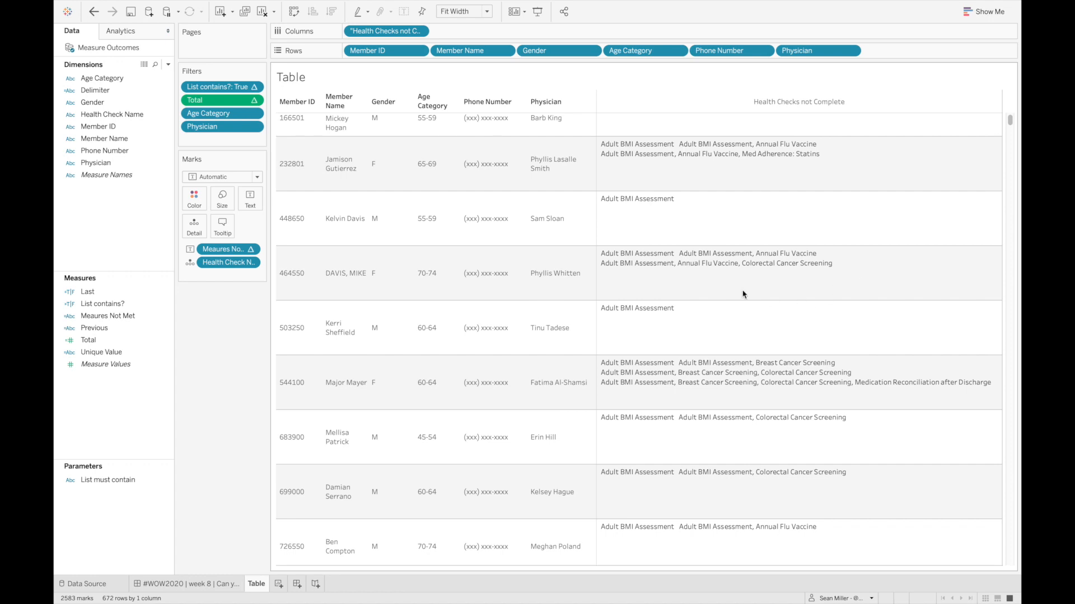
pyautogui.moveTo(114, 297)
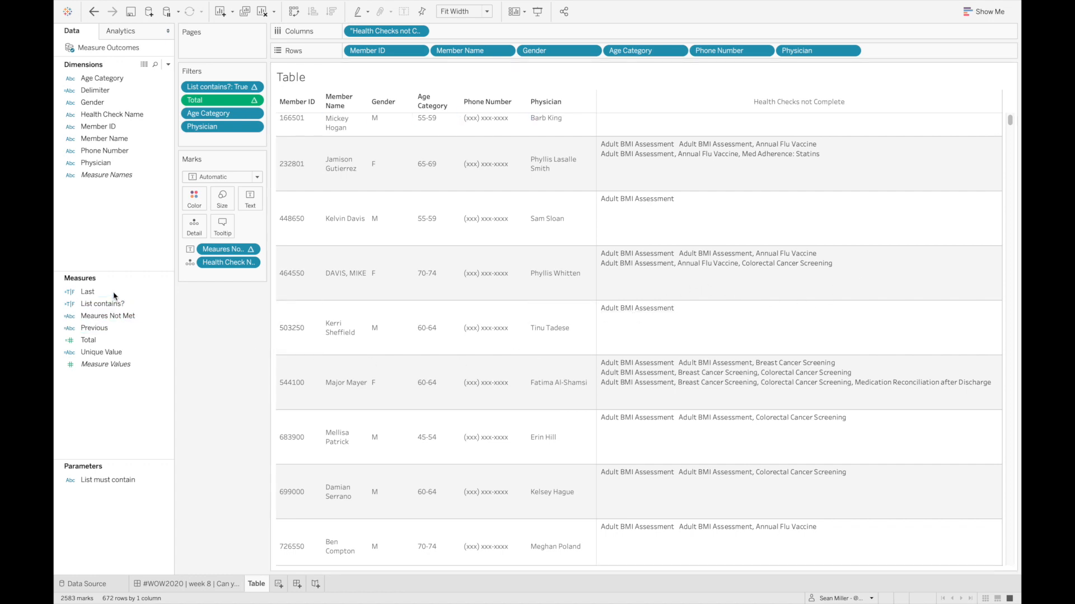
# Step: Open the Last calculation, last()=0, via its right-click Edit option
pyautogui.rightClick(88, 340)
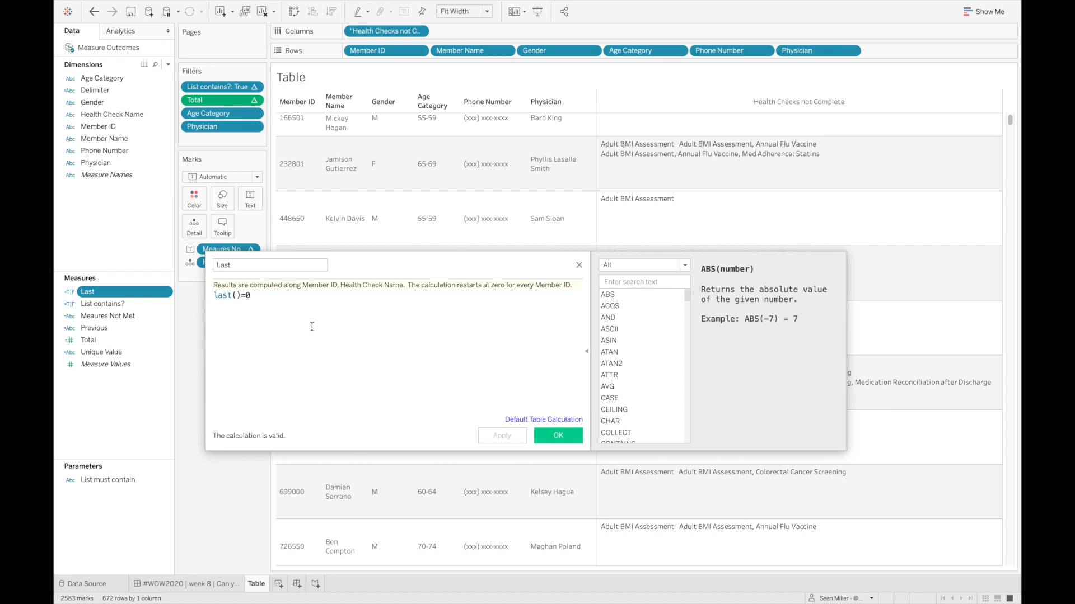
pyautogui.moveTo(477, 400)
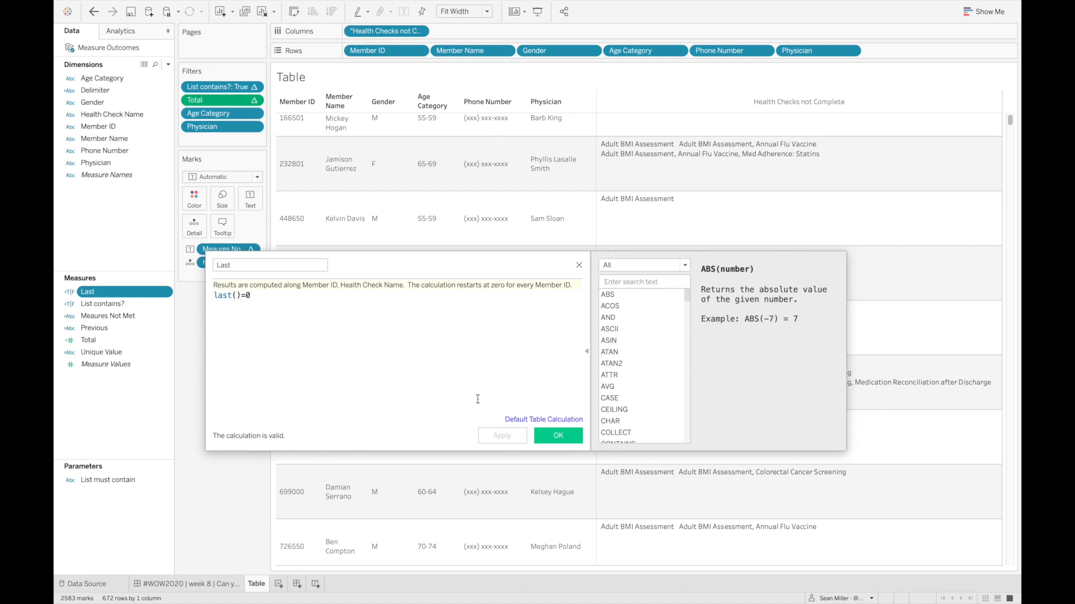
pyautogui.moveTo(509, 413)
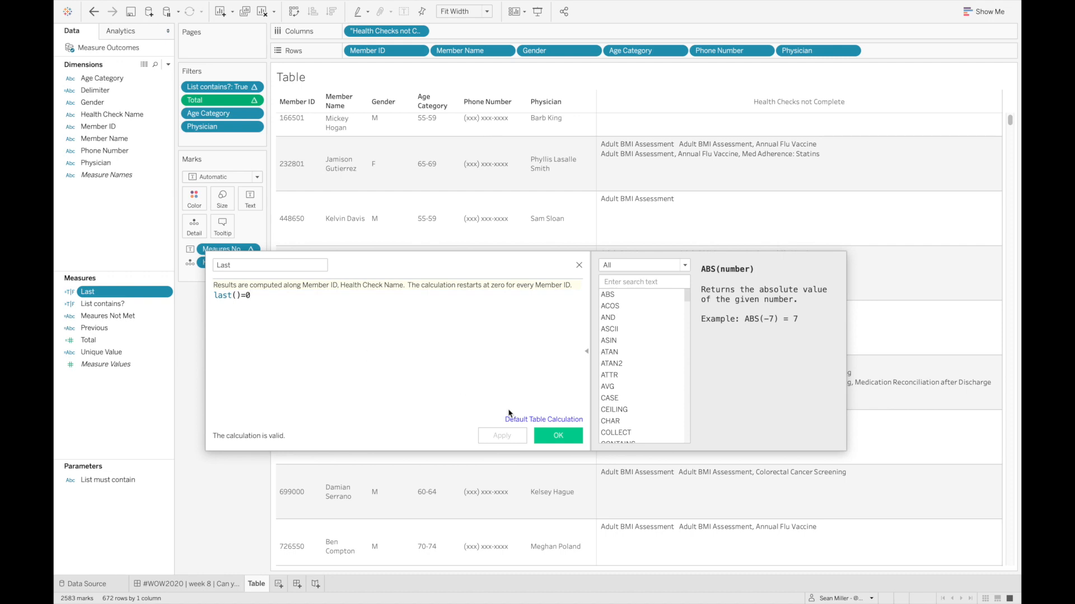
pyautogui.moveTo(544, 420)
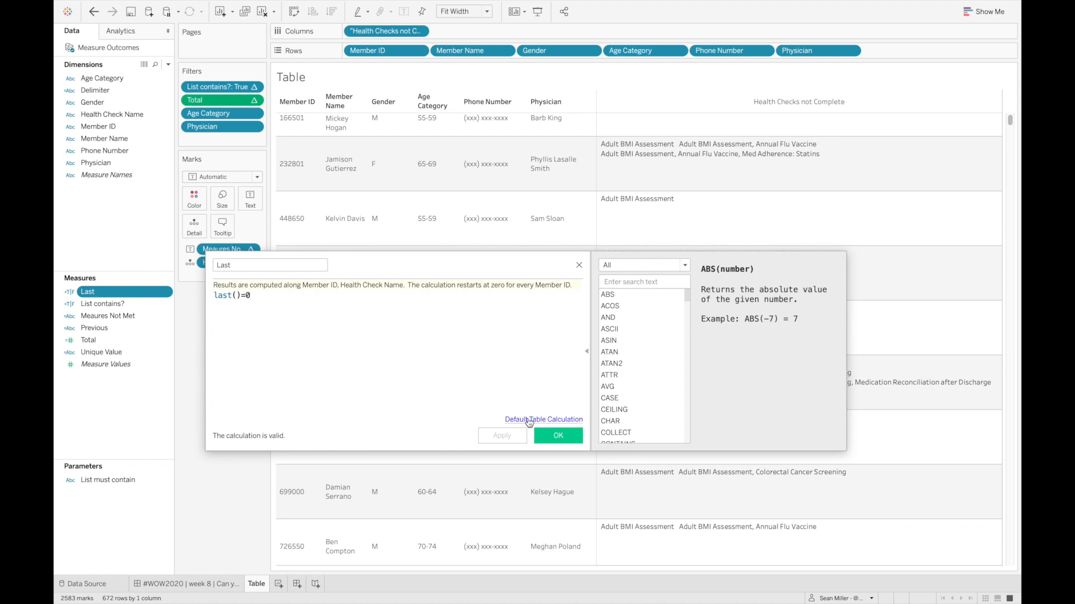
# Step: Confirm Last computes along Member ID and Health Check Name at Deepest level, restarting per member
pyautogui.click(544, 419)
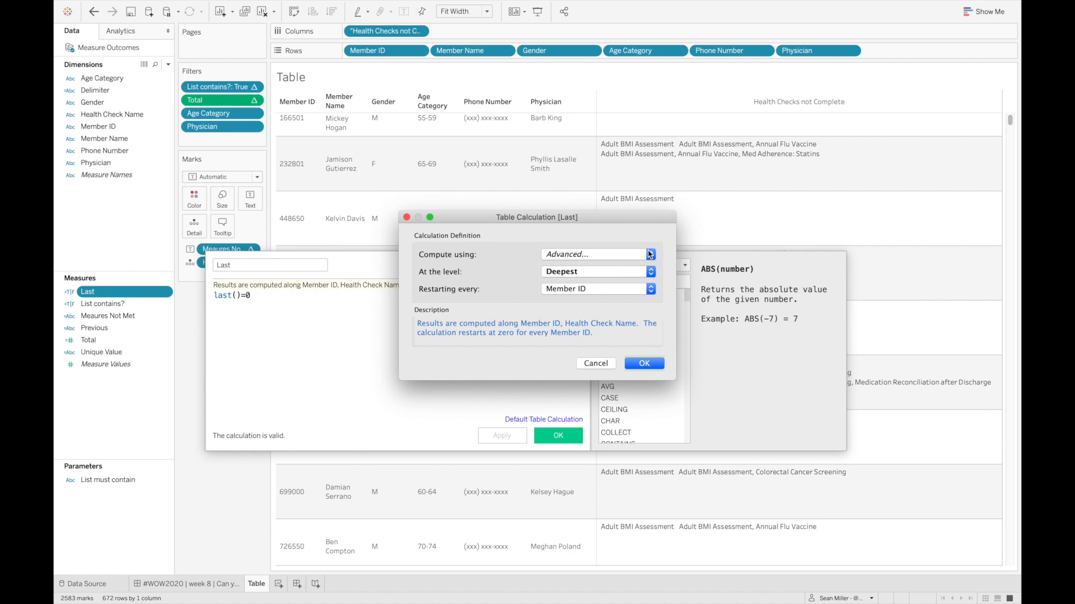
pyautogui.moveTo(649, 257)
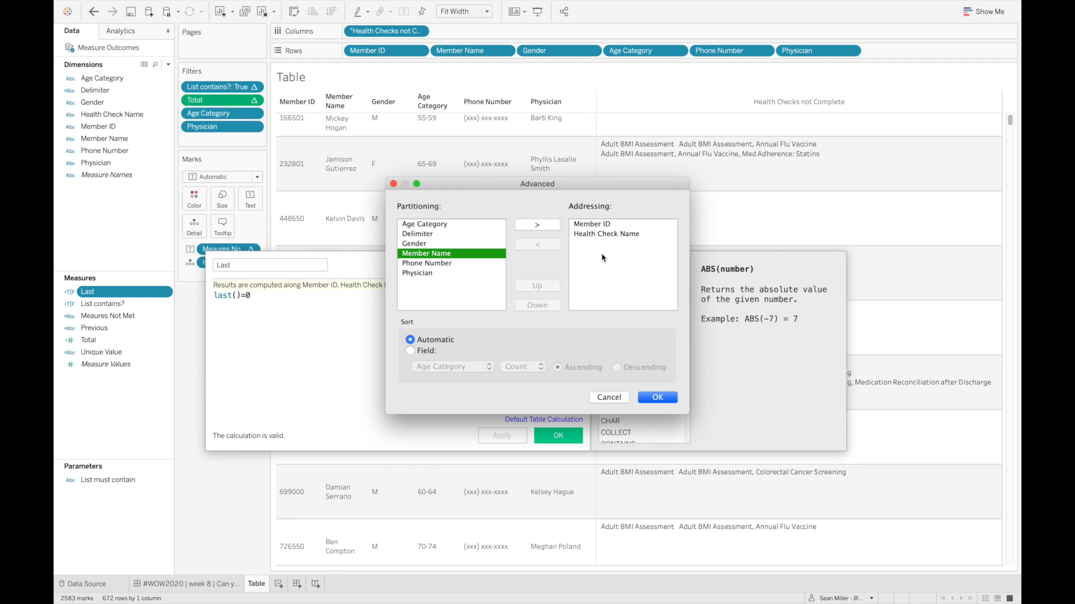
pyautogui.moveTo(339, 325)
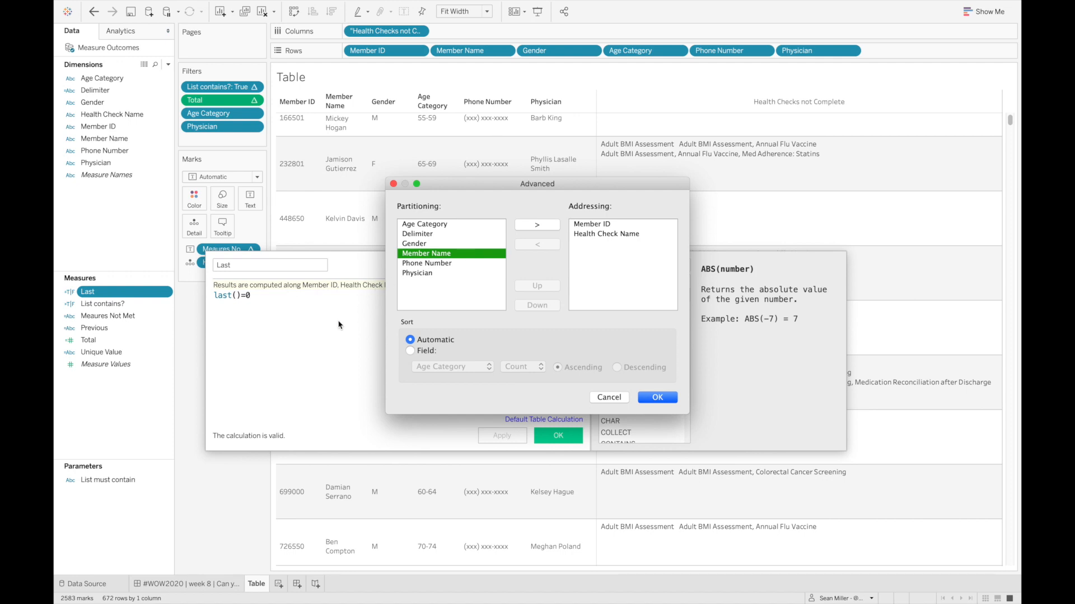
pyautogui.moveTo(615, 234)
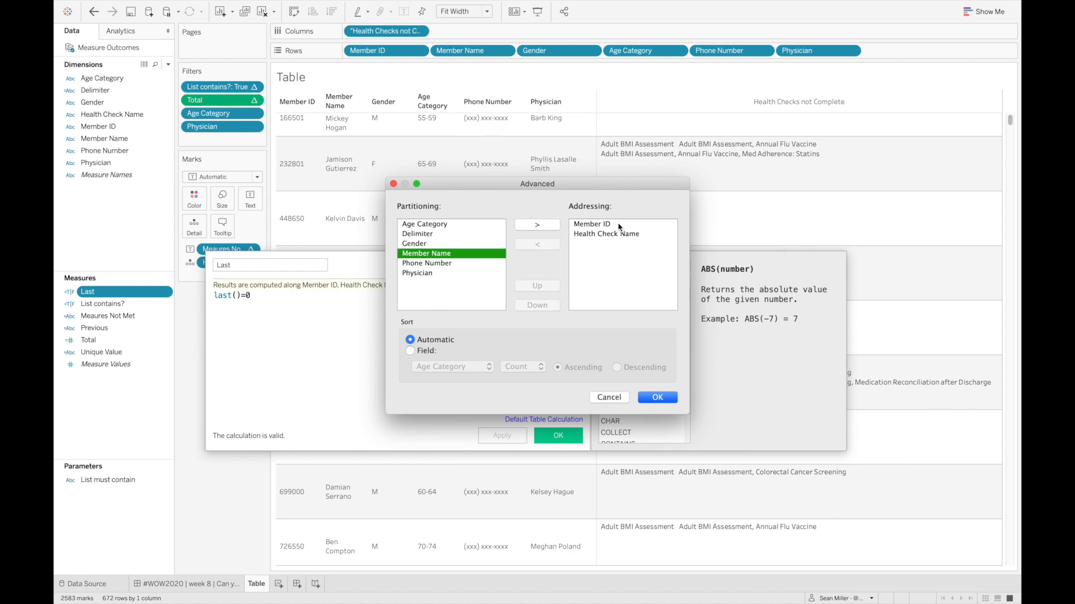
pyautogui.moveTo(650, 350)
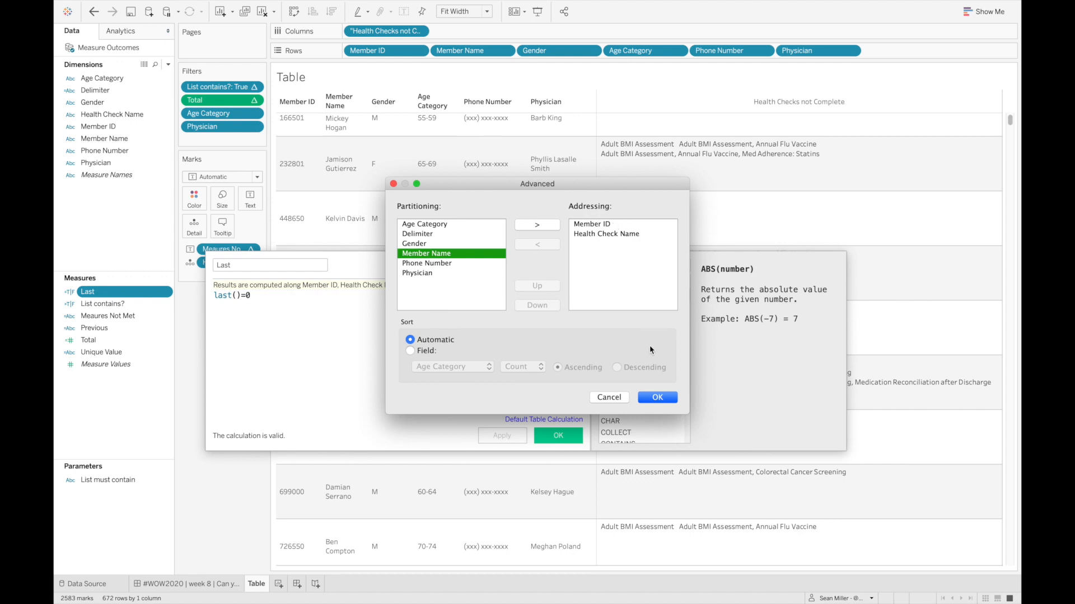
pyautogui.click(656, 397)
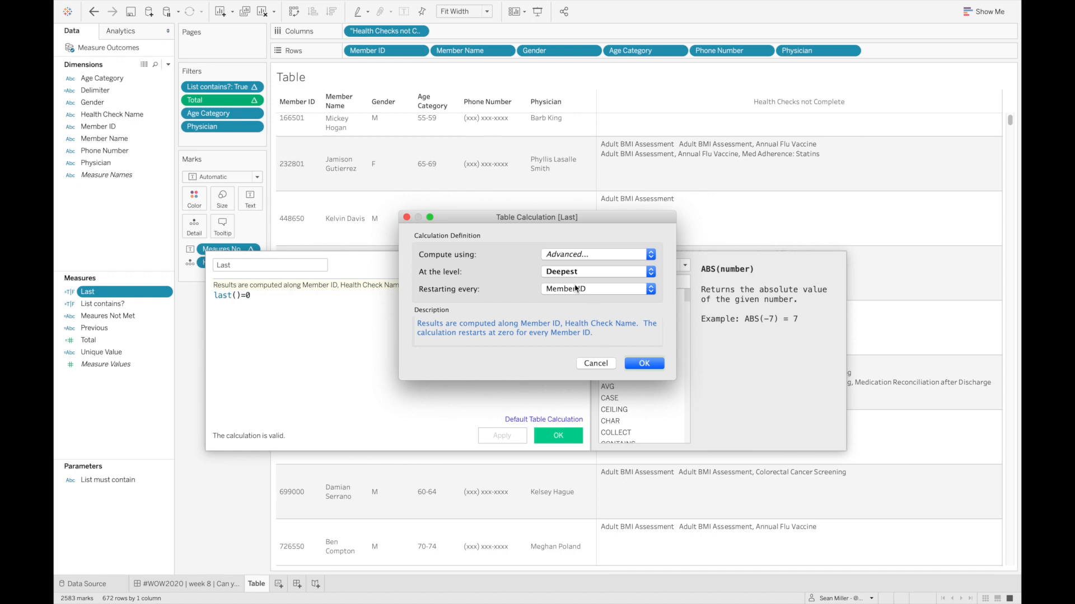
pyautogui.click(593, 272)
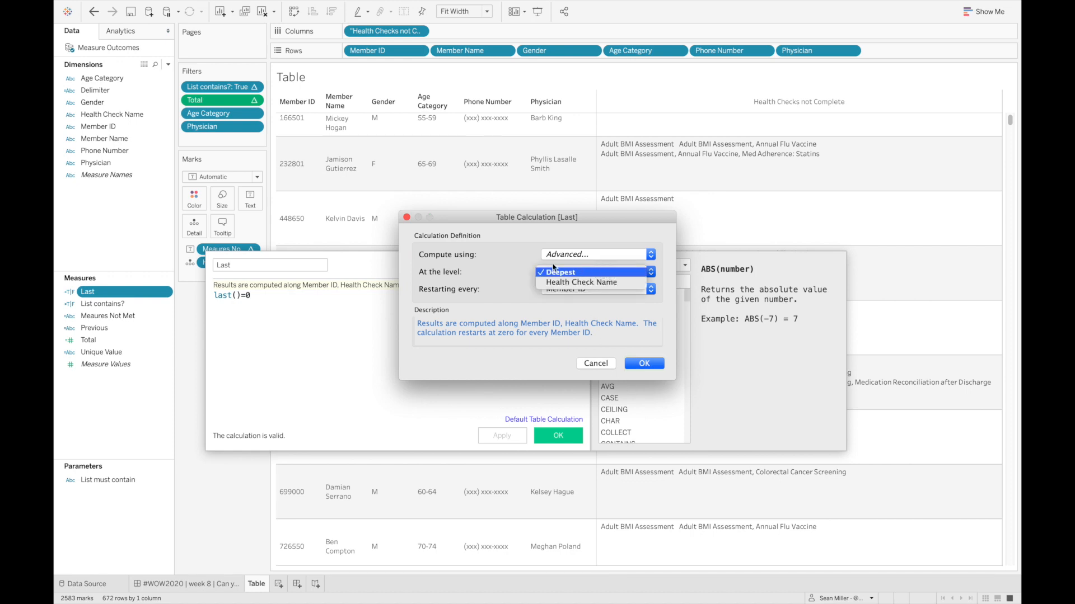
pyautogui.click(560, 272)
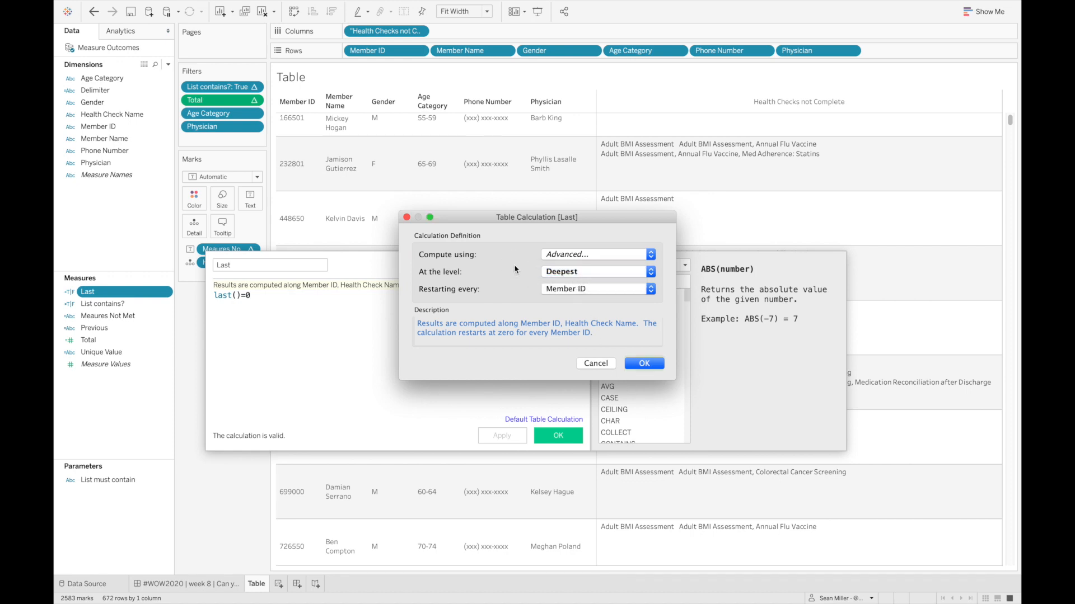
pyautogui.moveTo(504, 297)
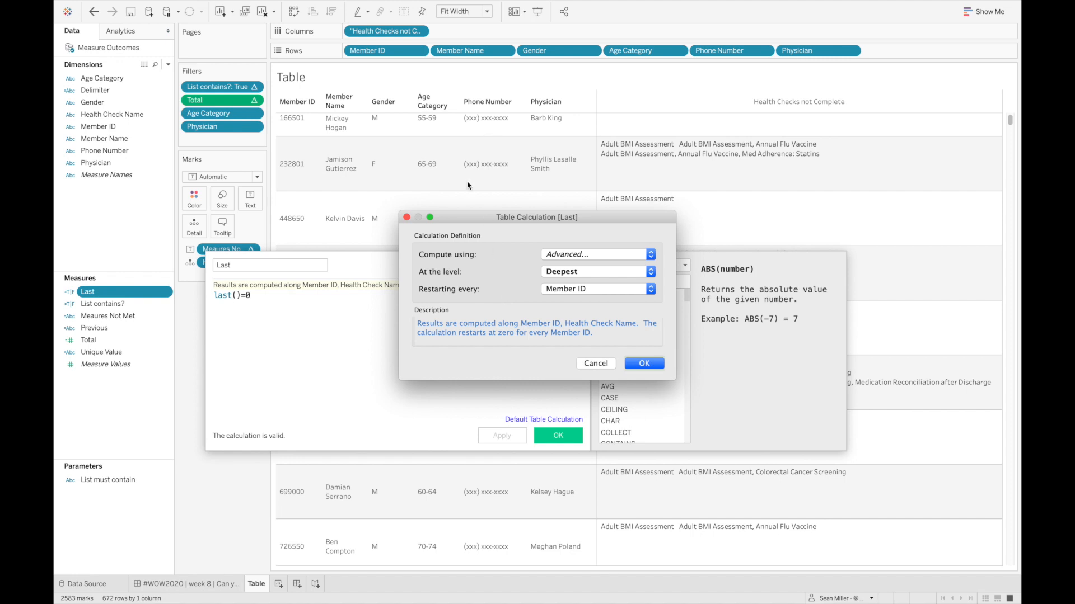
pyautogui.moveTo(339, 228)
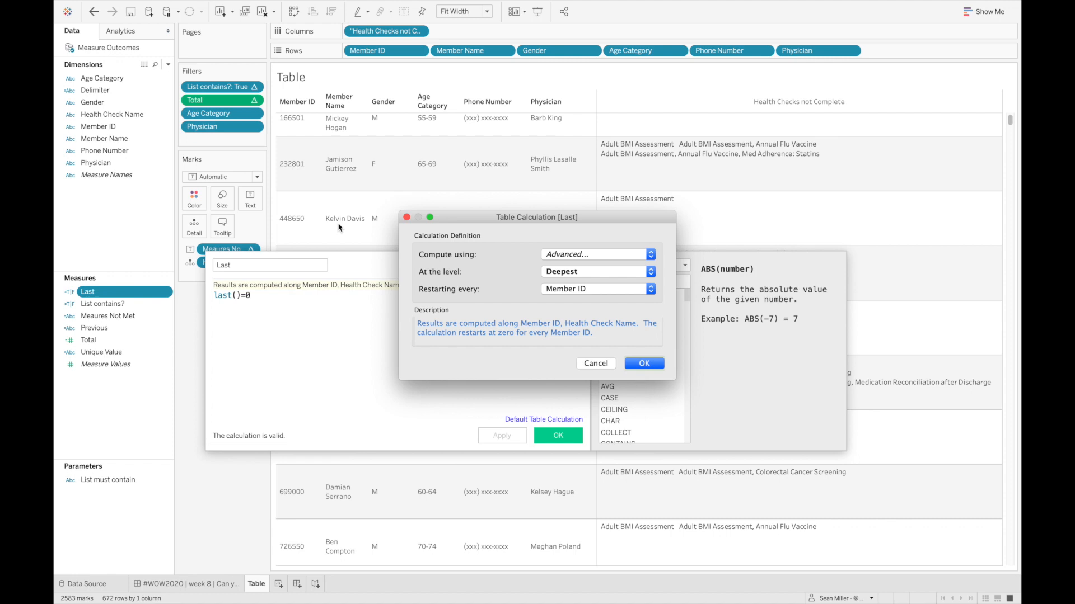
pyautogui.click(643, 363)
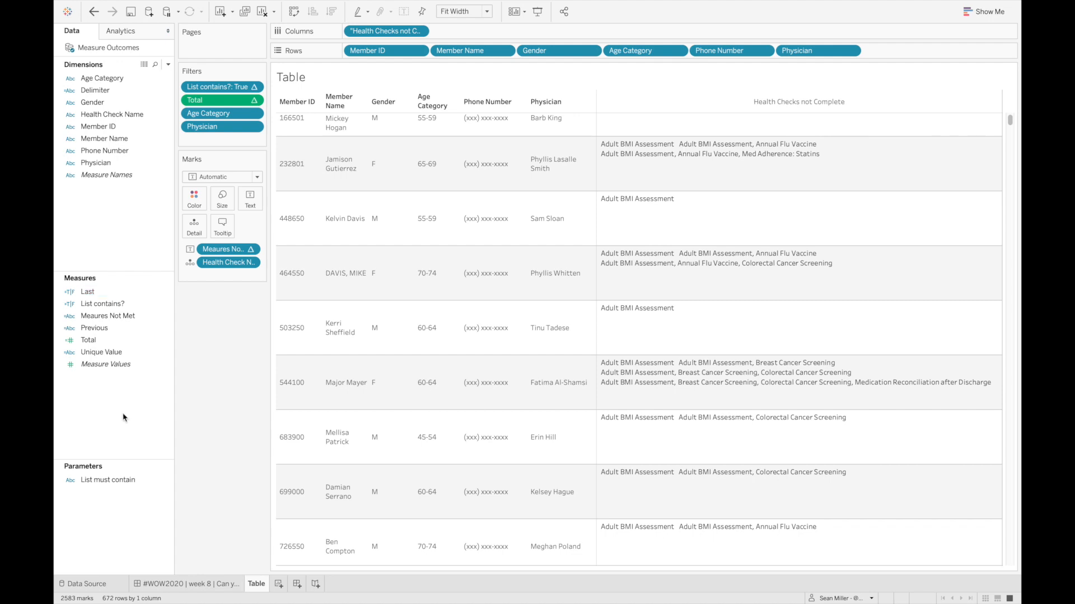
pyautogui.moveTo(195, 472)
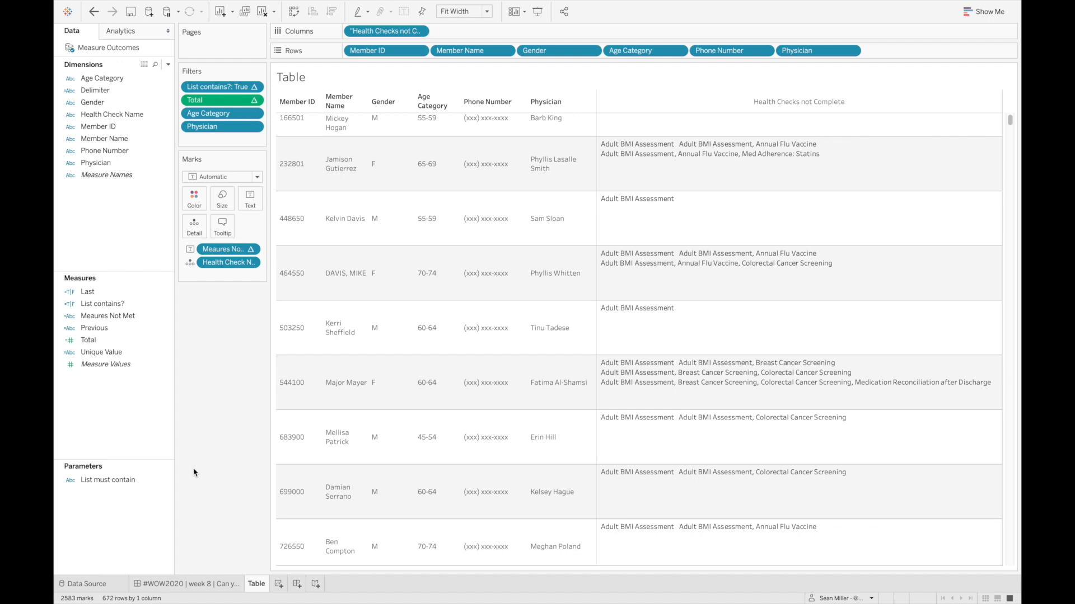
pyautogui.moveTo(110, 598)
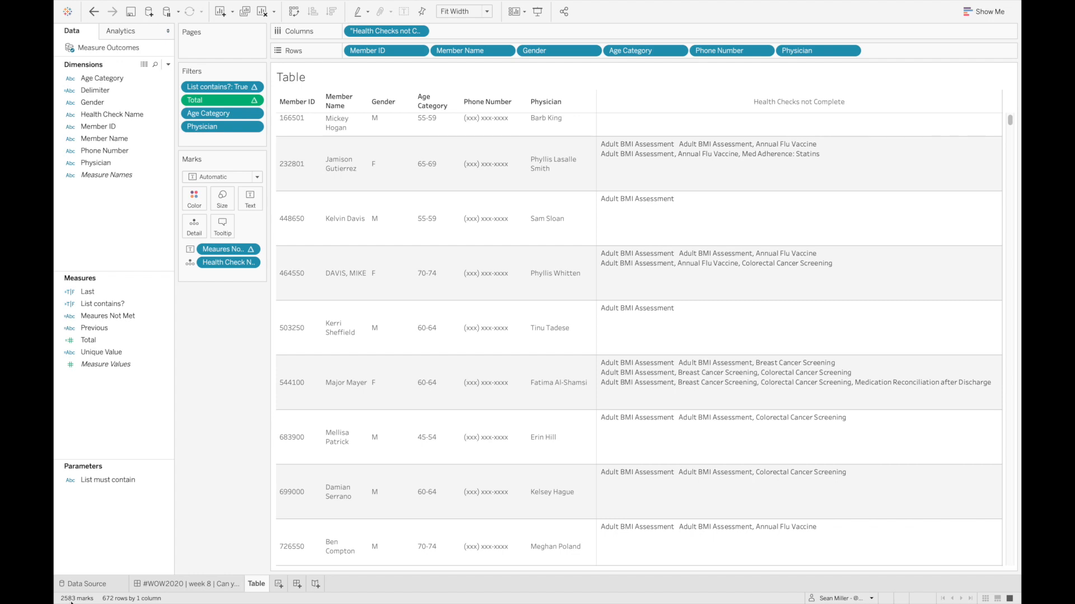
pyautogui.moveTo(103, 540)
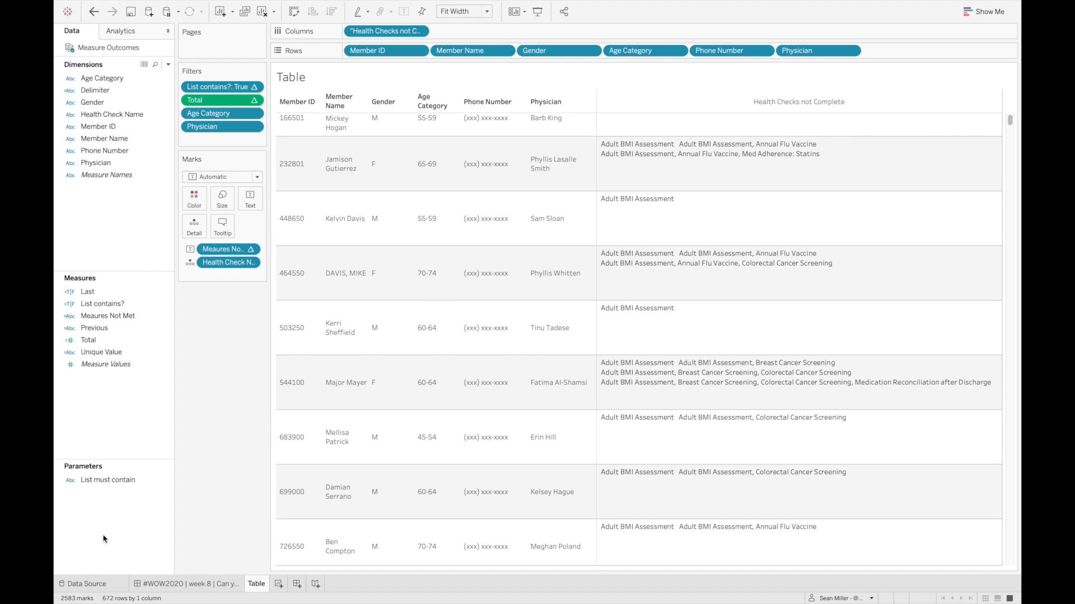
pyautogui.click(102, 303)
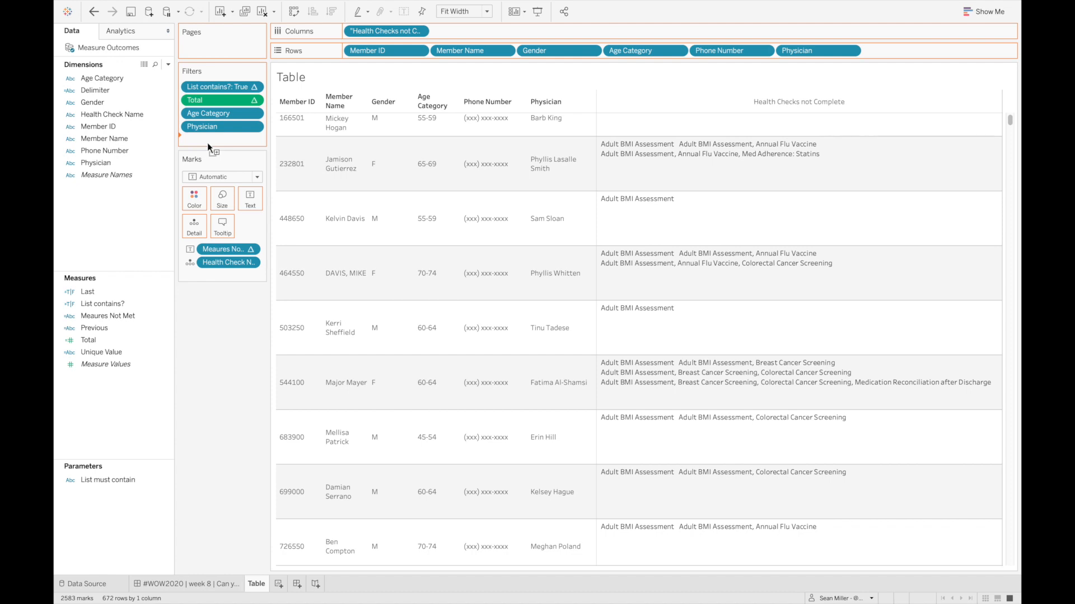
# Step: Filter the view on Last = True, leaving one row per member
pyautogui.click(202, 126)
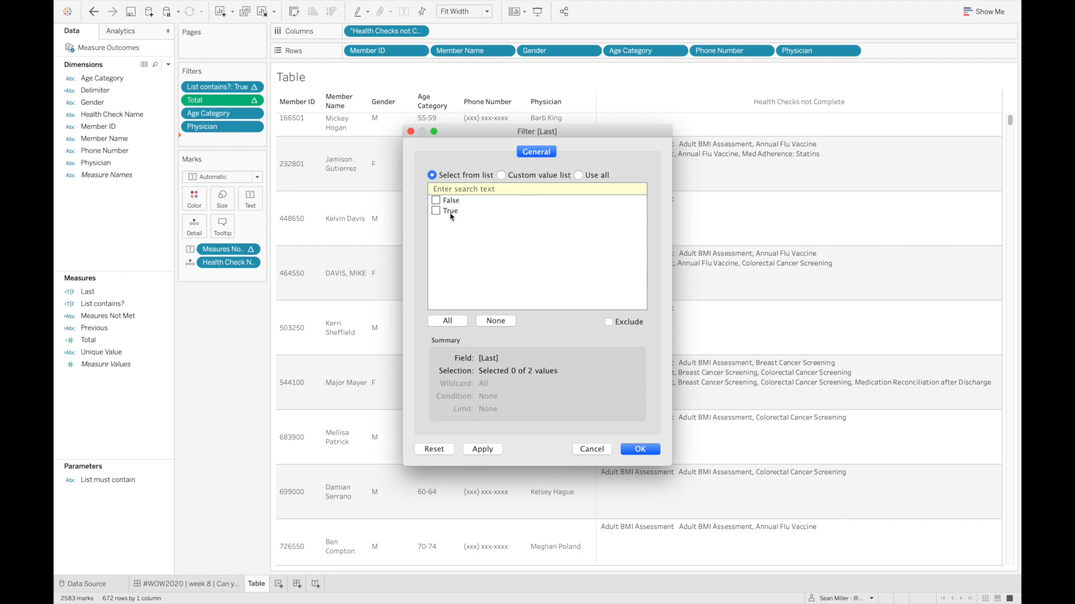
pyautogui.click(638, 449)
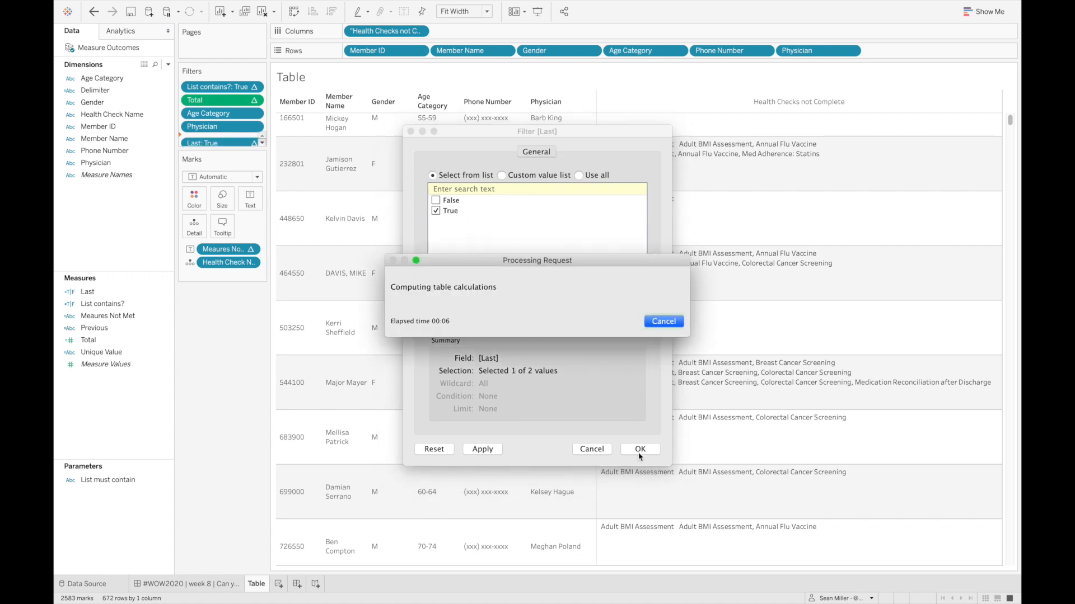
pyautogui.click(639, 448)
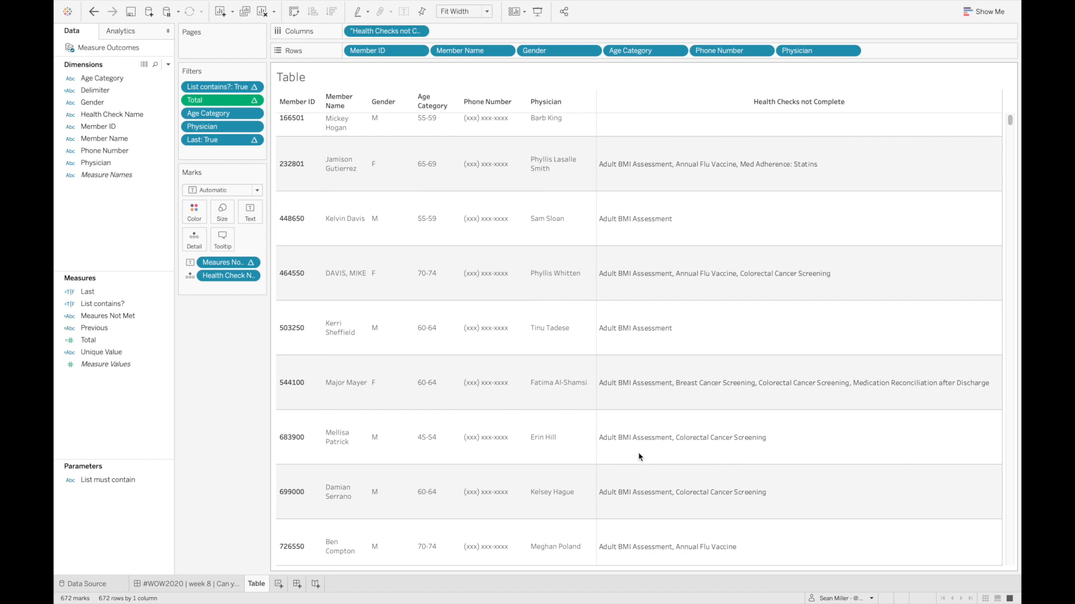
pyautogui.moveTo(577, 245)
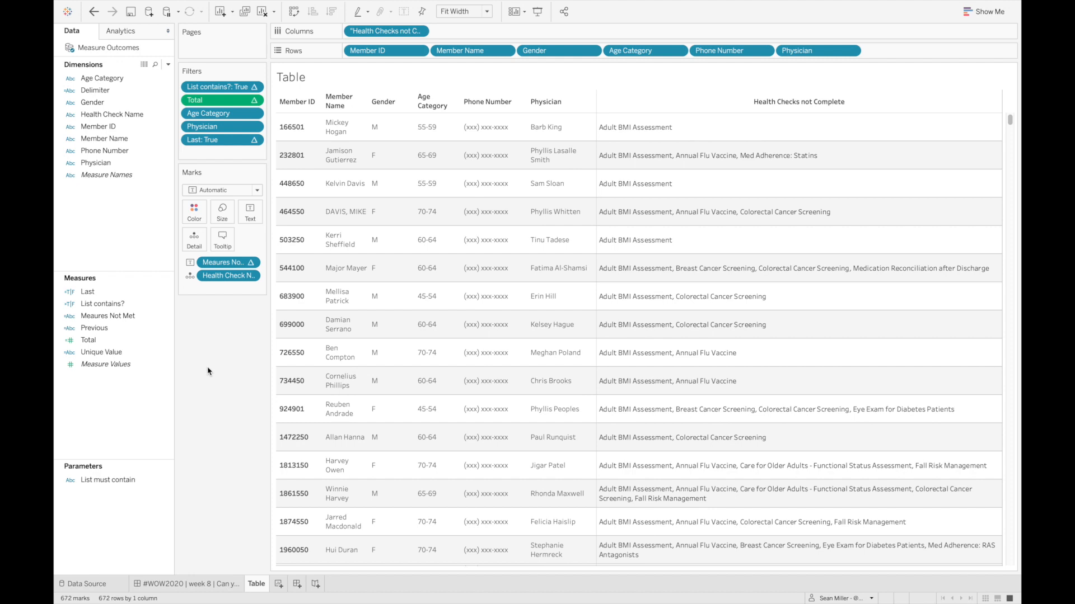
pyautogui.moveTo(184, 395)
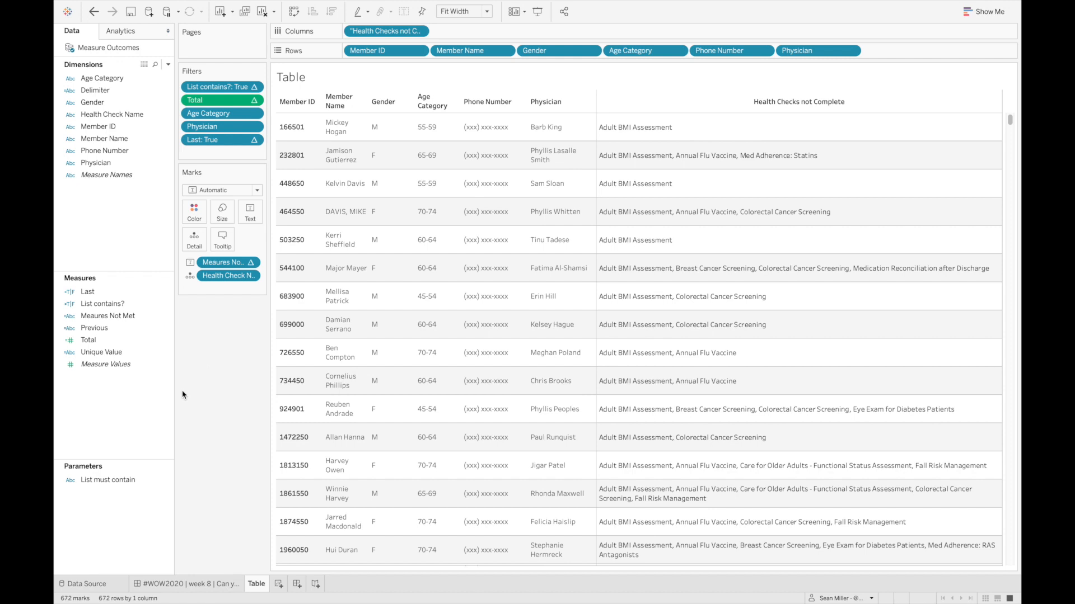
pyautogui.moveTo(155, 410)
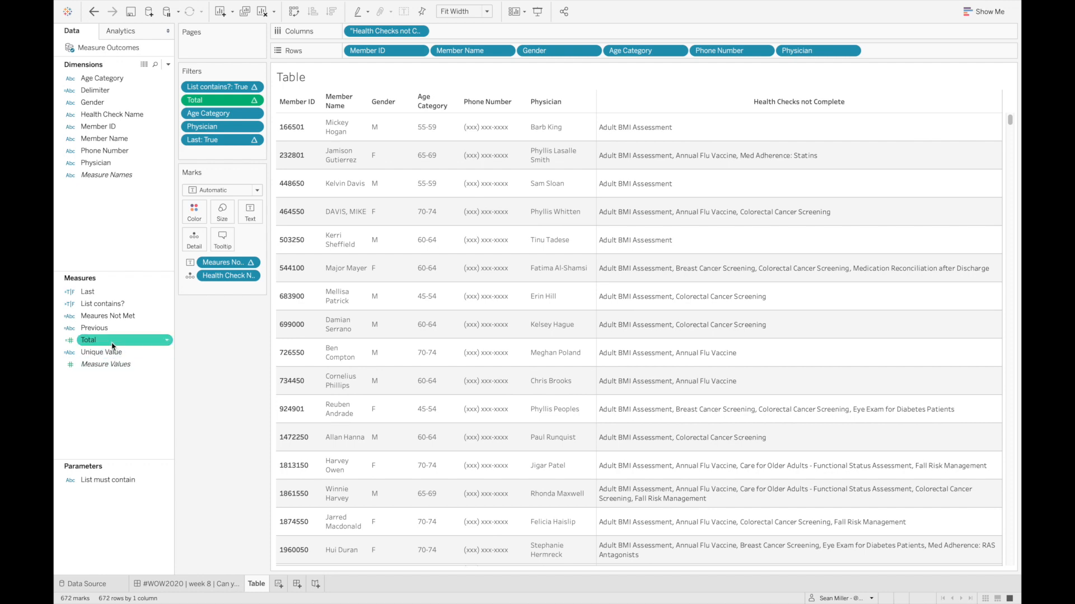
# Step: Review the Total calculation size() and its table calculation settings, closing without changes
pyautogui.rightClick(88, 340)
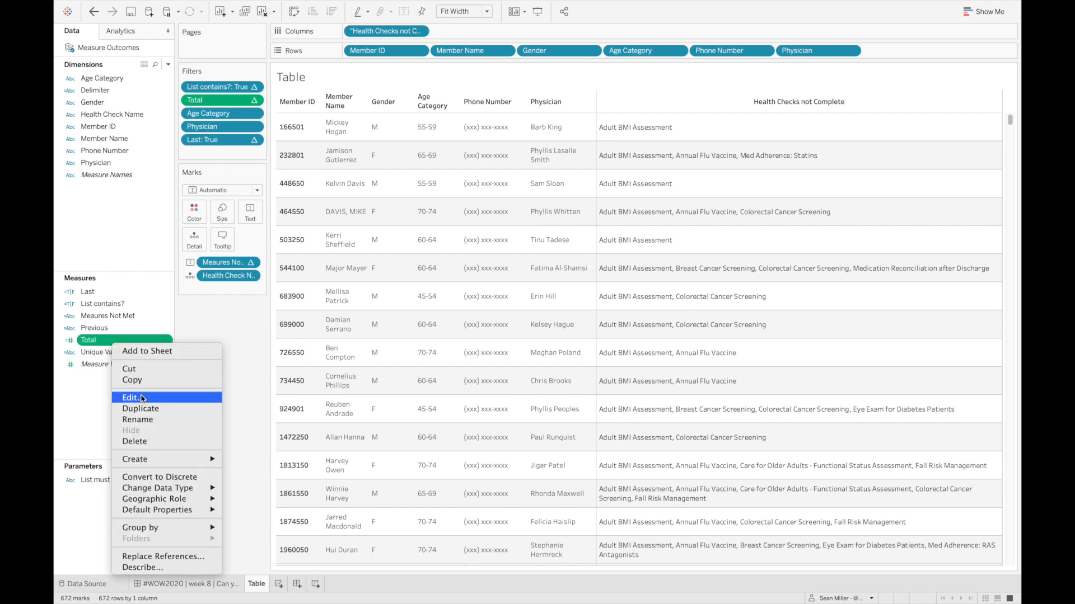
pyautogui.click(131, 398)
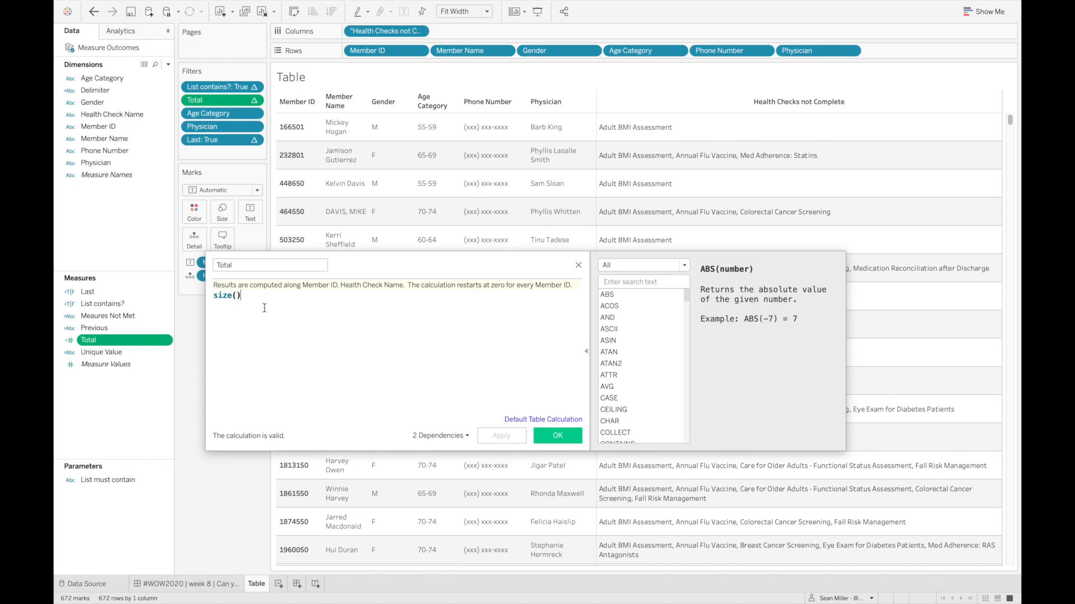
pyautogui.moveTo(461, 356)
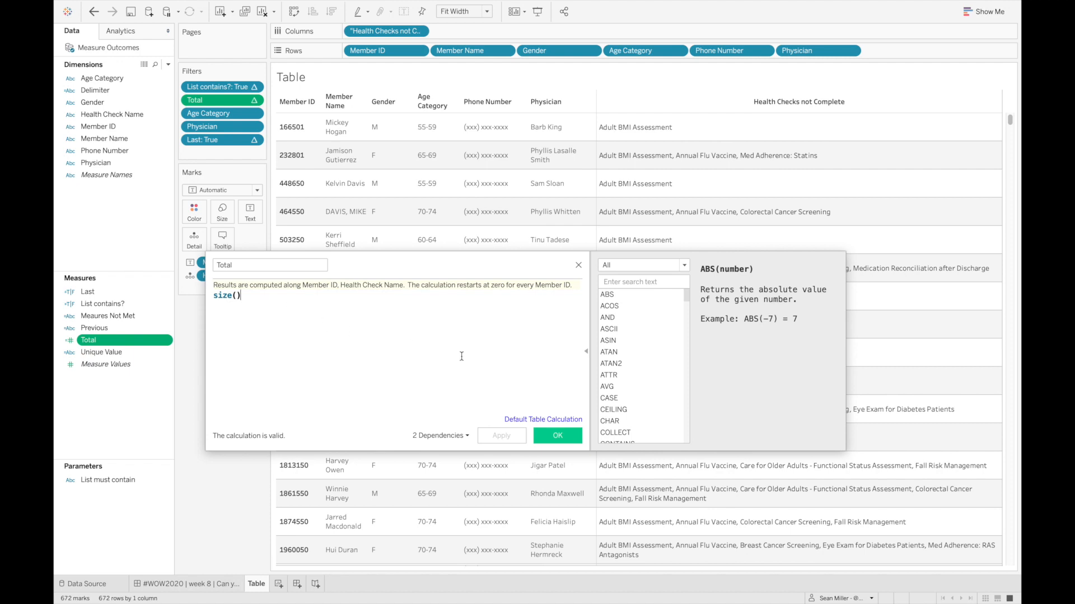
pyautogui.click(542, 419)
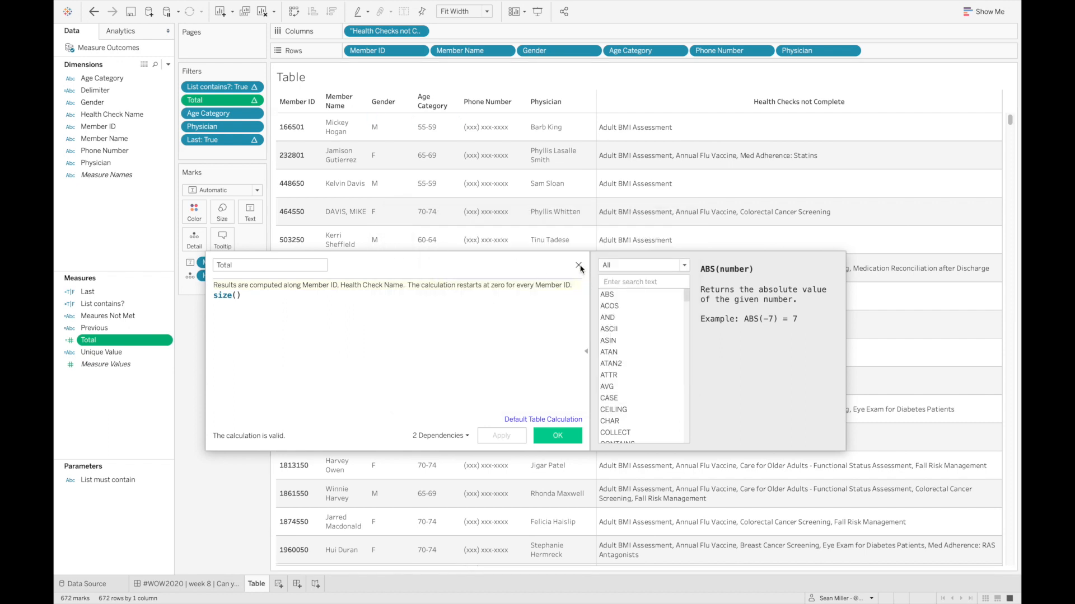
pyautogui.click(253, 100)
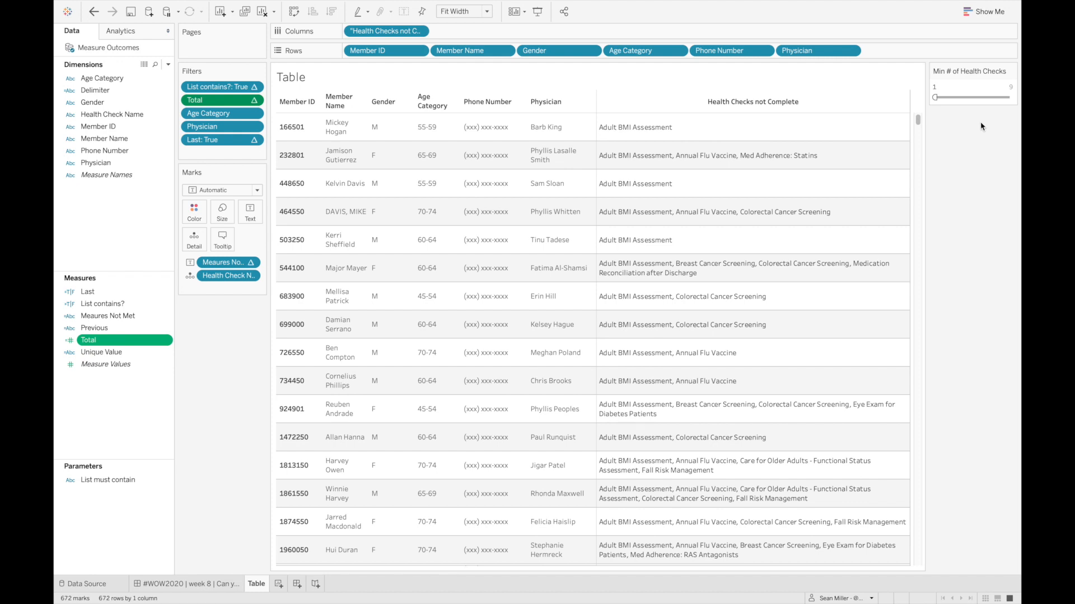
pyautogui.click(952, 86)
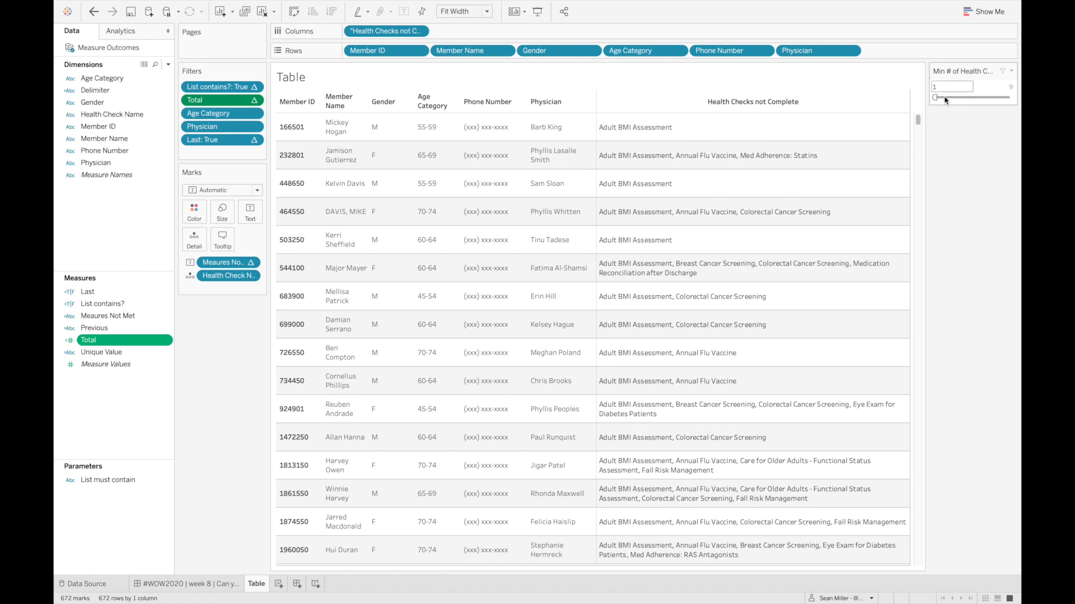
pyautogui.moveTo(990, 382)
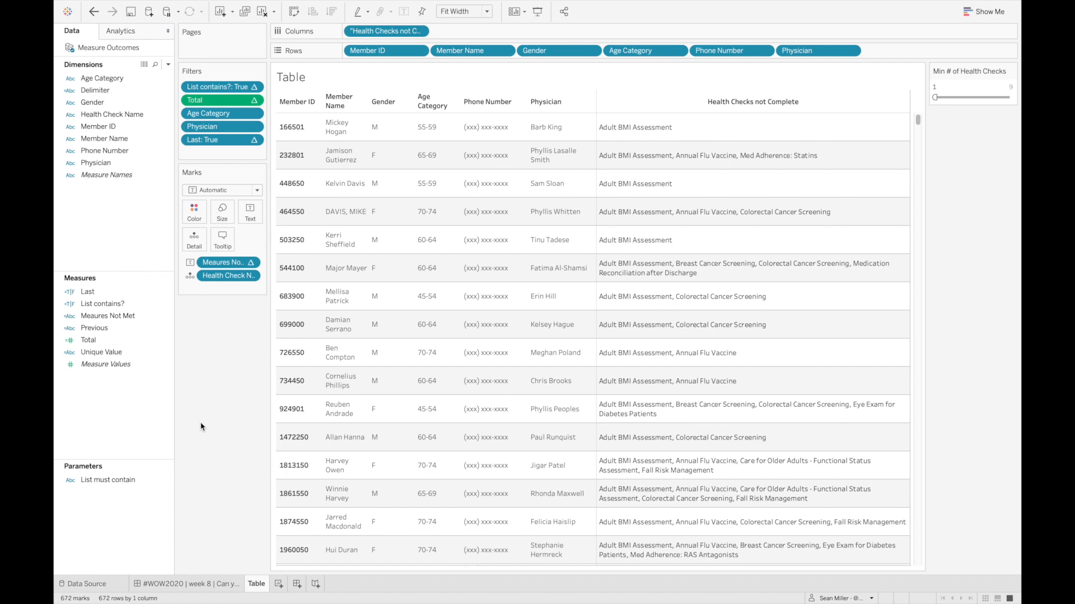
pyautogui.moveTo(135, 213)
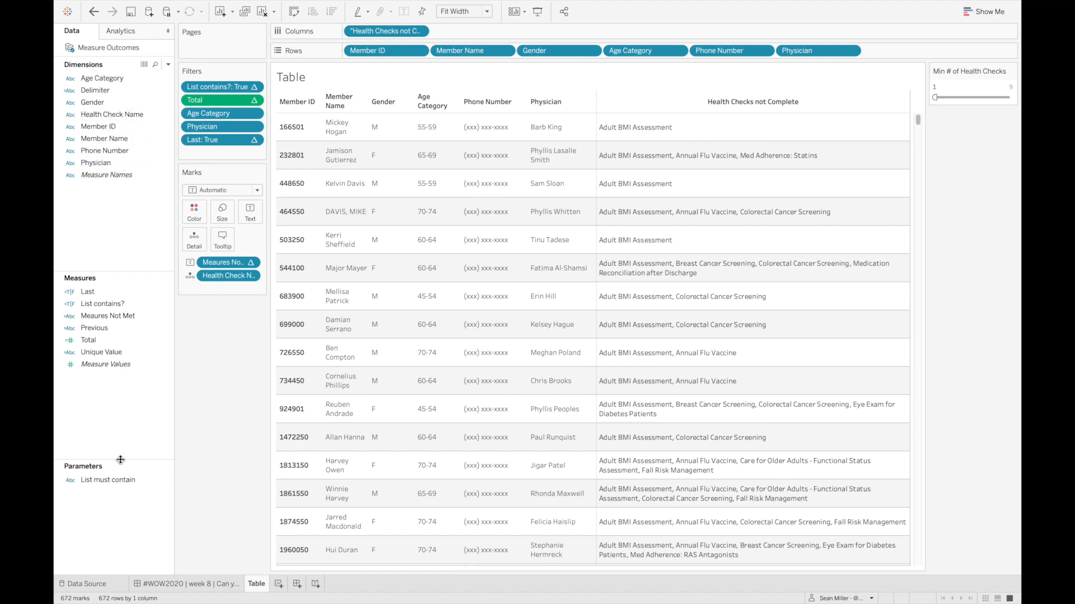
# Step: Display the All value as Any and move it to the top of the list
pyautogui.rightClick(107, 480)
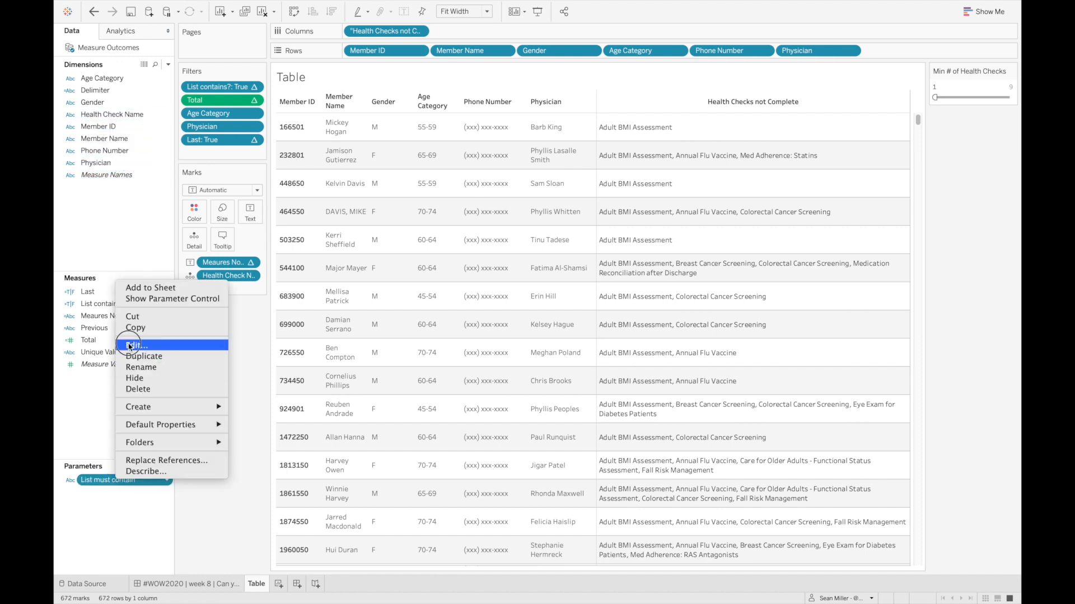
pyautogui.click(135, 345)
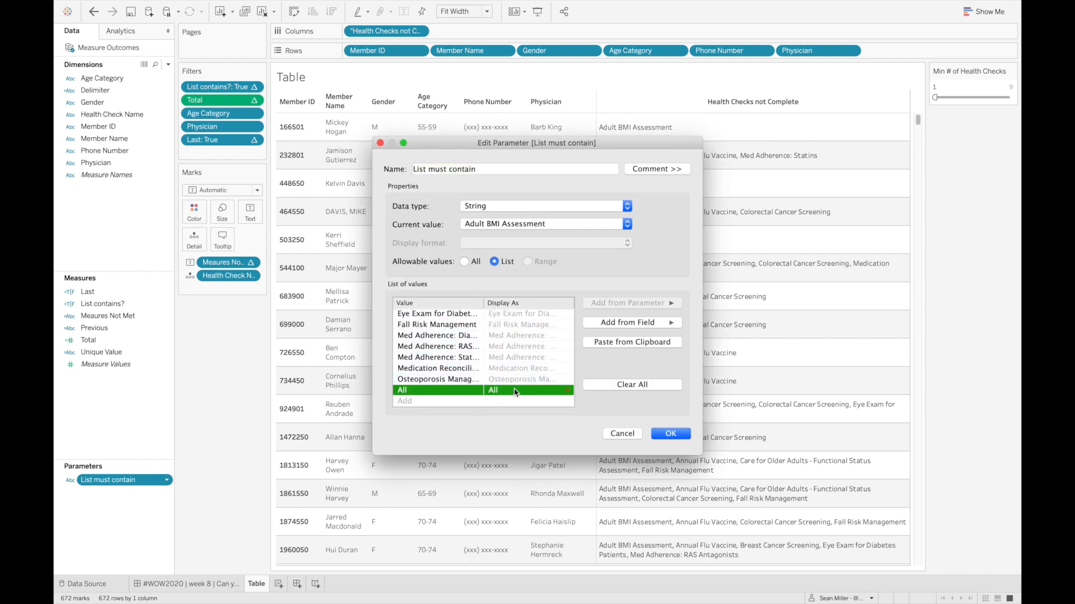
pyautogui.click(521, 390)
pyautogui.write('Any')
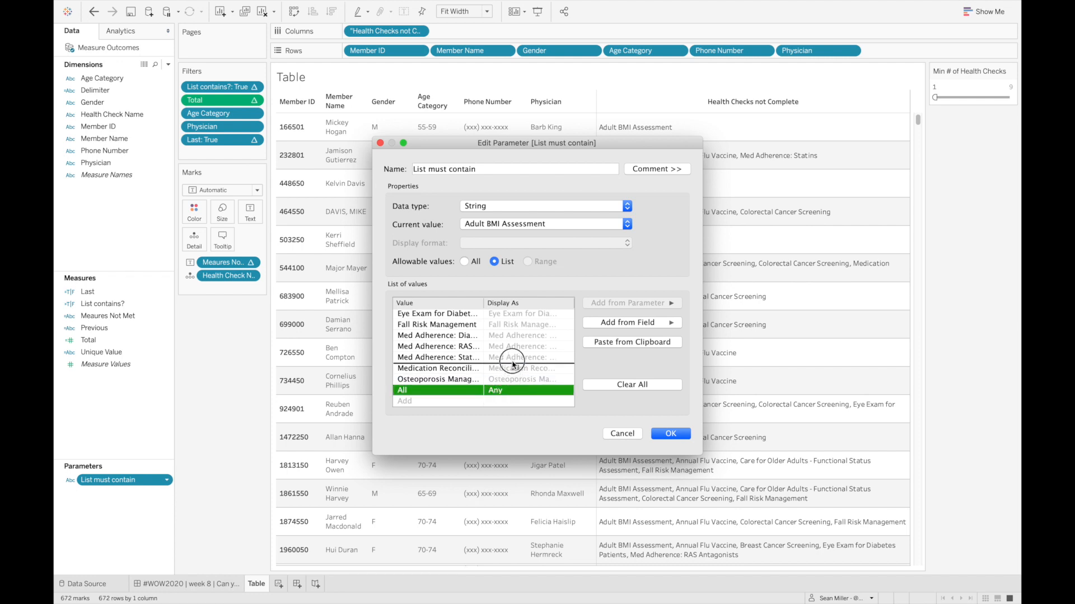
pyautogui.moveTo(513, 317)
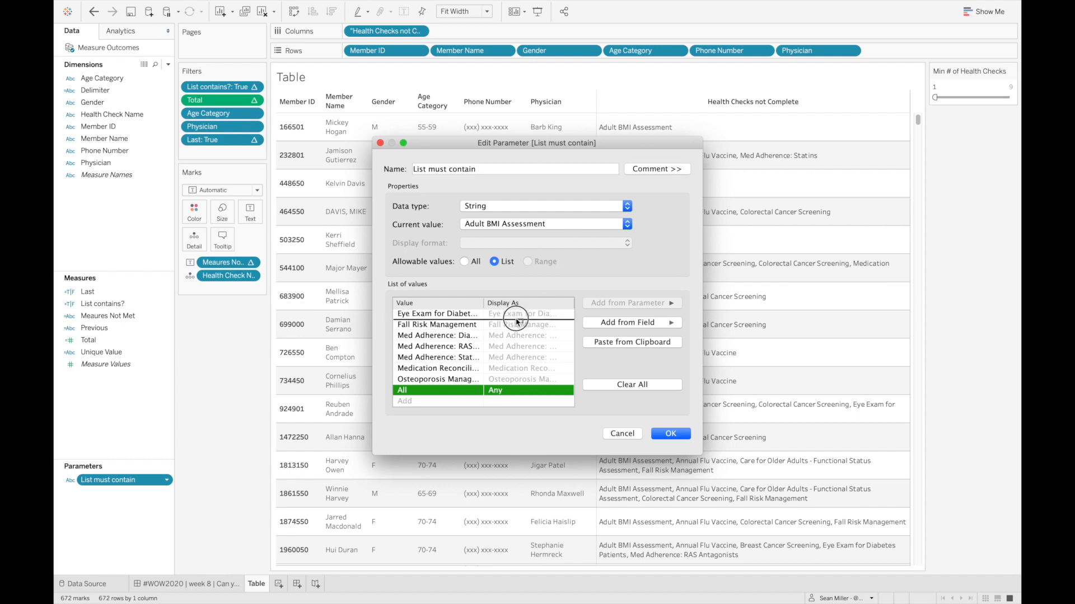
pyautogui.scroll(3)
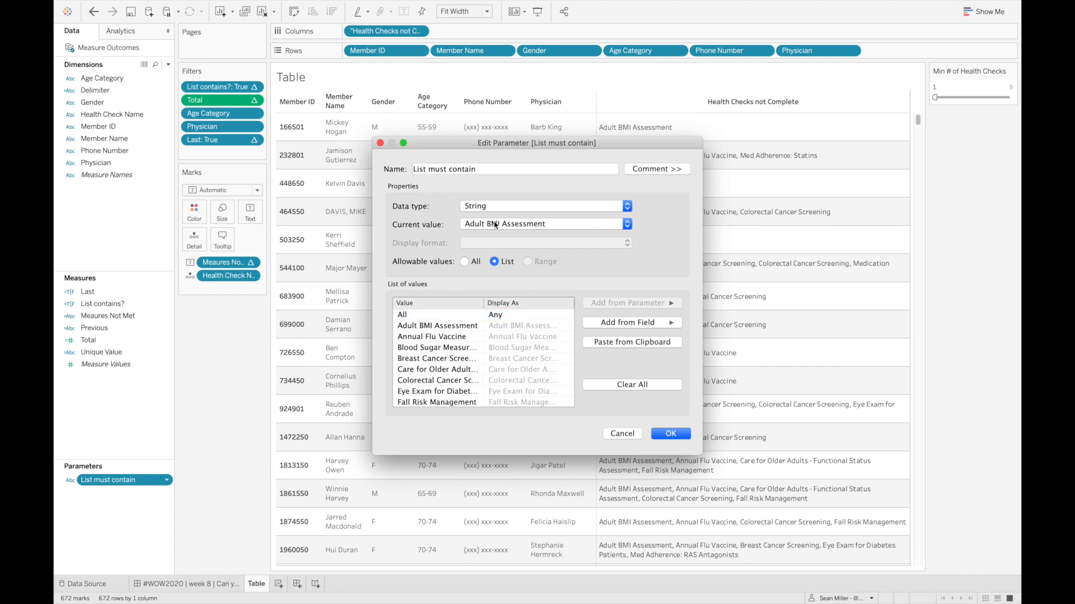
pyautogui.moveTo(556, 289)
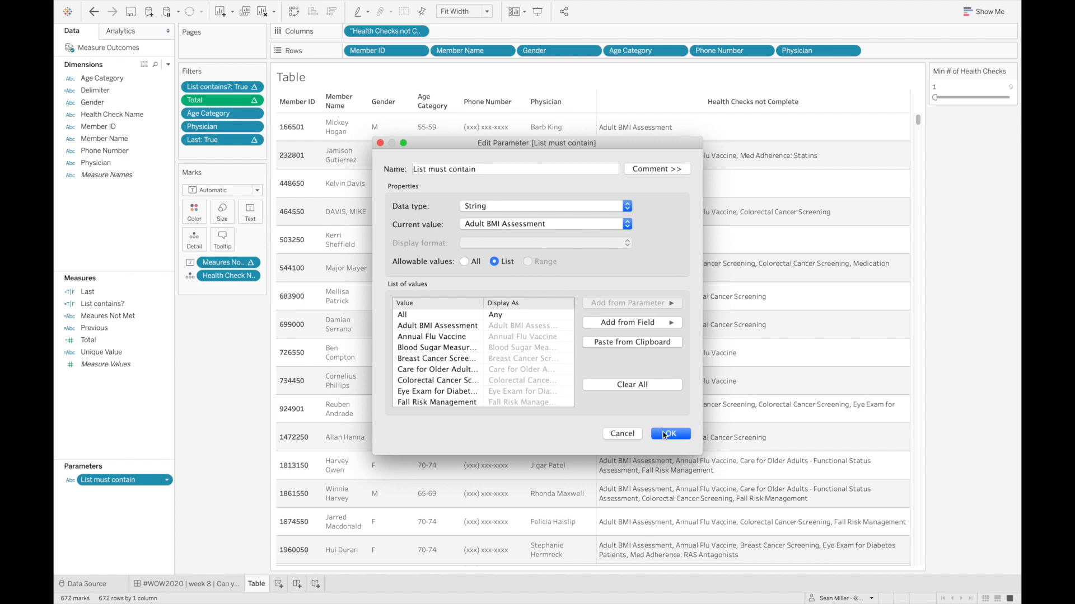
pyautogui.click(668, 433)
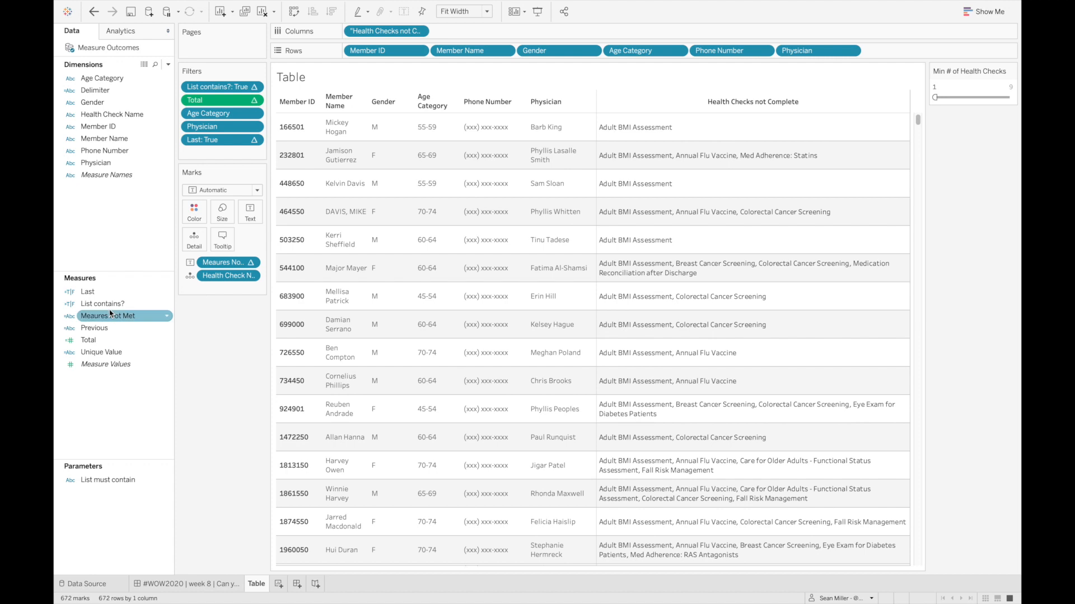
# Step: Review the List contains? formula and confirm it with OK
pyautogui.click(101, 304)
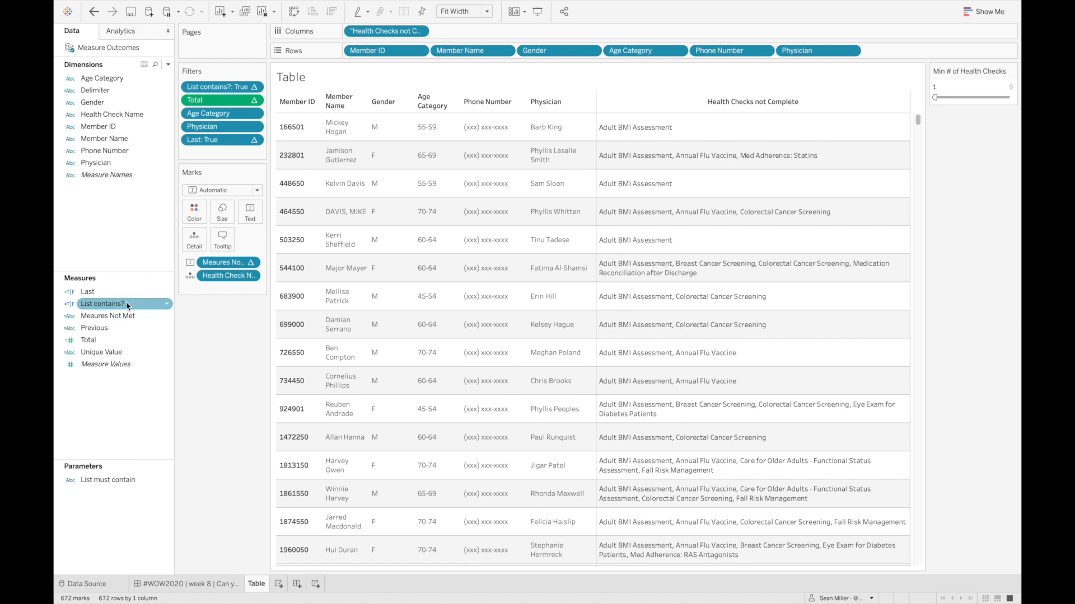
pyautogui.doubleClick(103, 303)
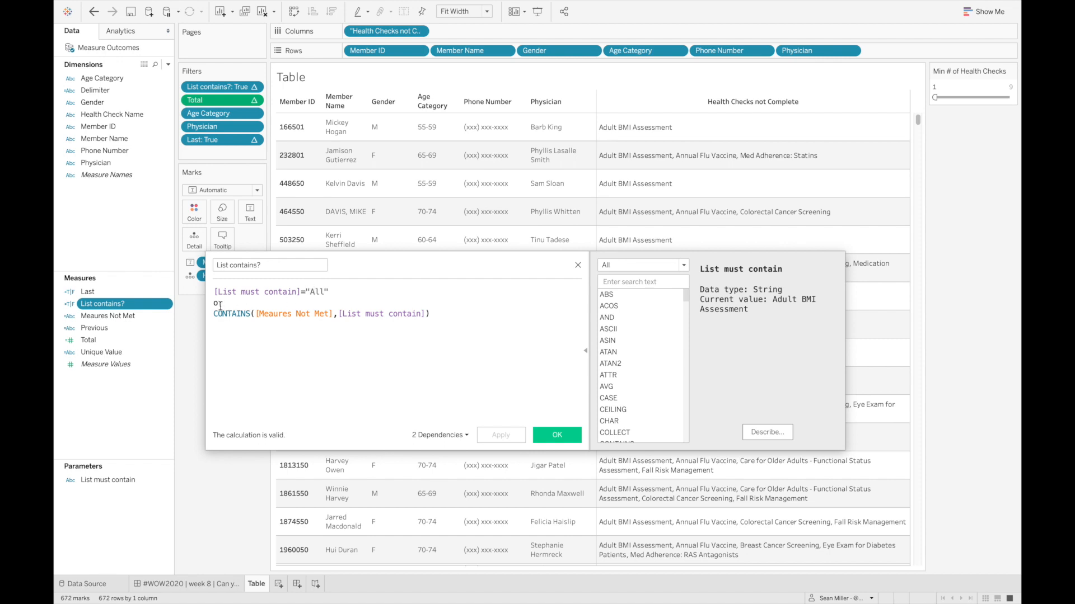
pyautogui.moveTo(370, 314)
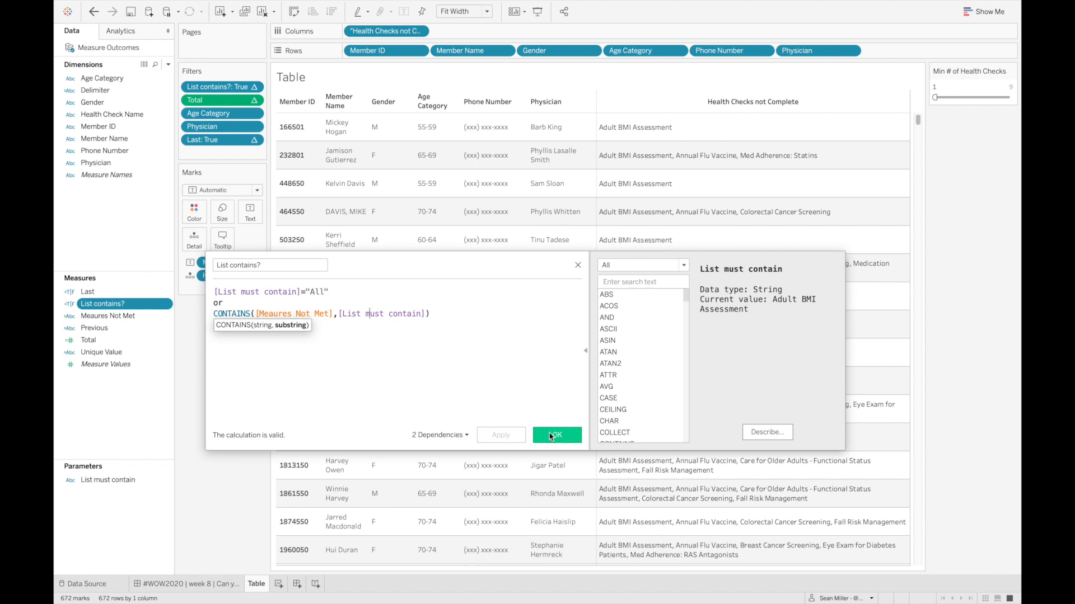
pyautogui.click(555, 435)
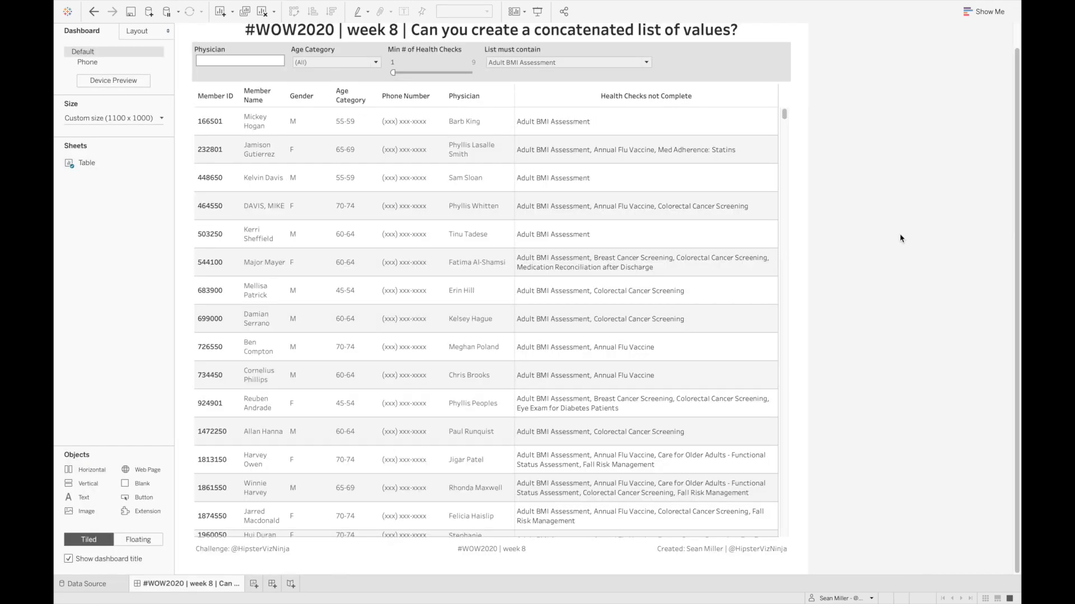
pyautogui.moveTo(858, 177)
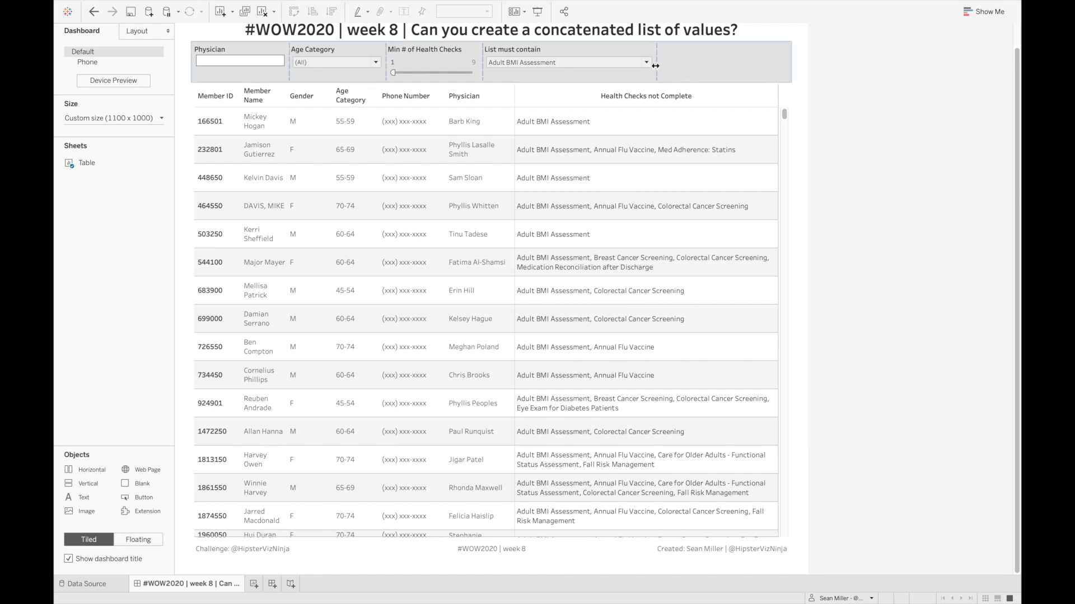
# Step: Set List must contain to Breast Cancer Screening on the dashboard, then clear the selection
pyautogui.click(645, 62)
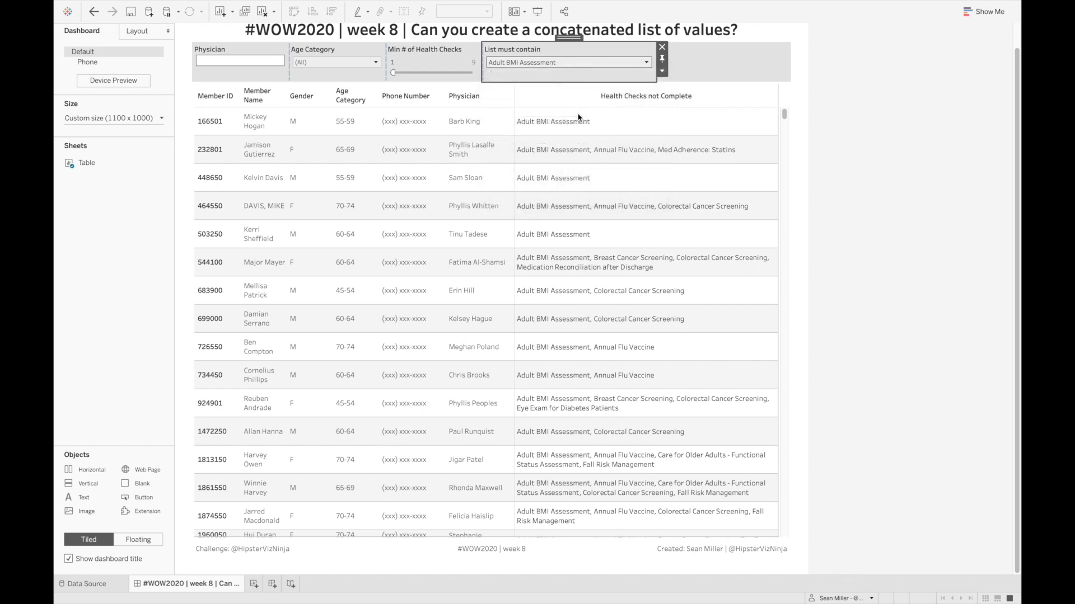
pyautogui.moveTo(632, 62)
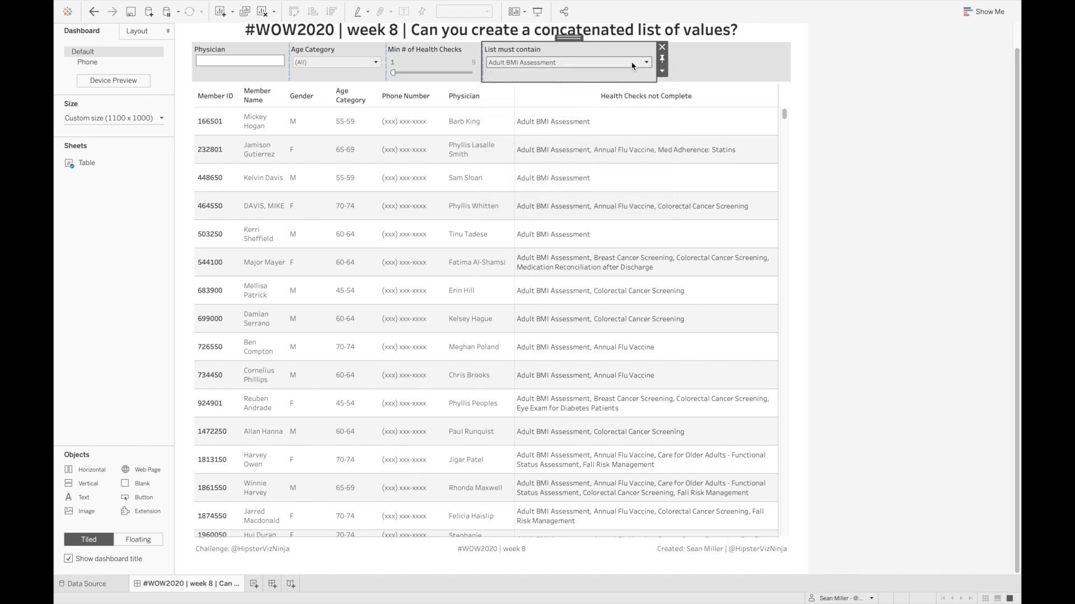
pyautogui.click(643, 62)
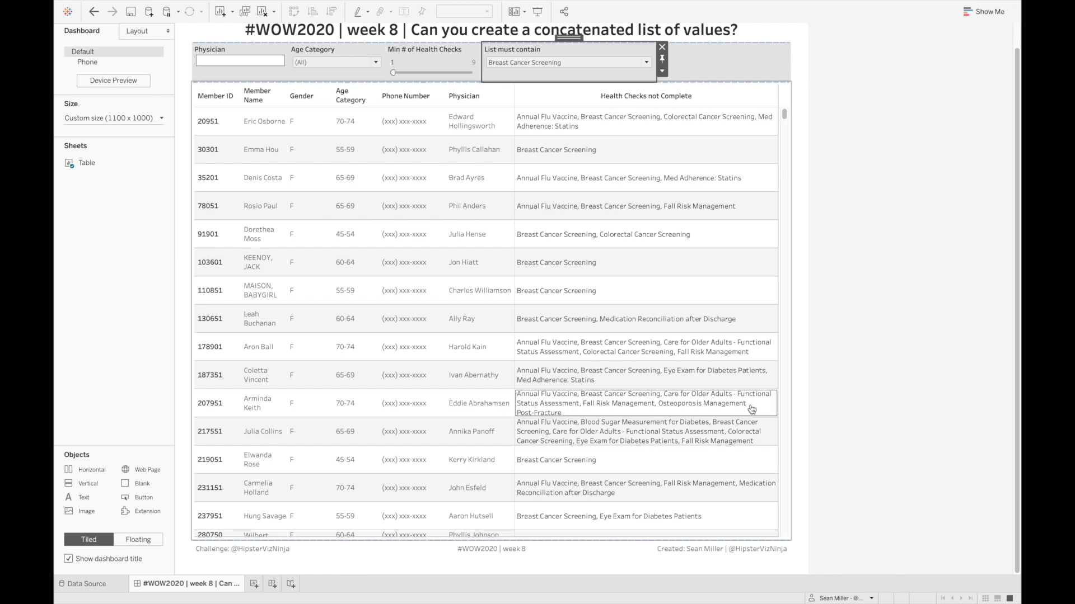
pyautogui.moveTo(749, 348)
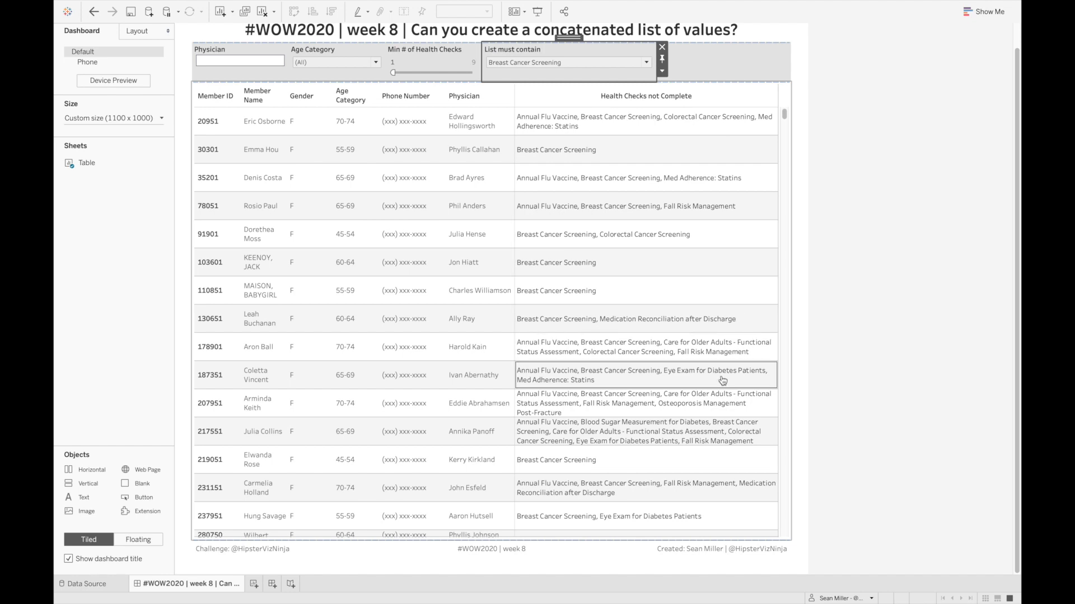
pyautogui.moveTo(675, 488)
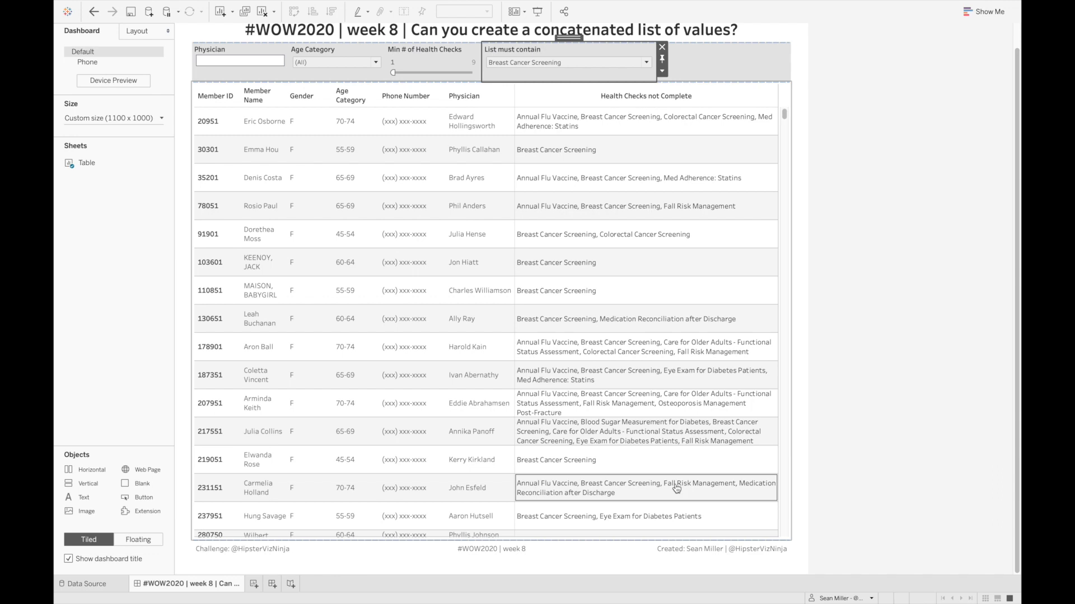
pyautogui.moveTo(657, 495)
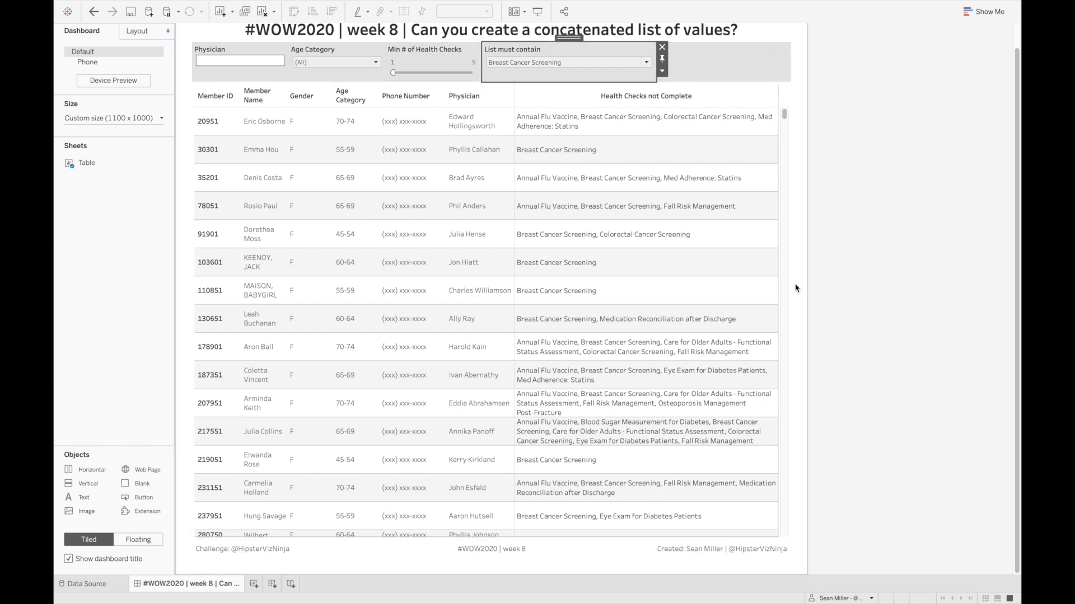
pyautogui.click(661, 47)
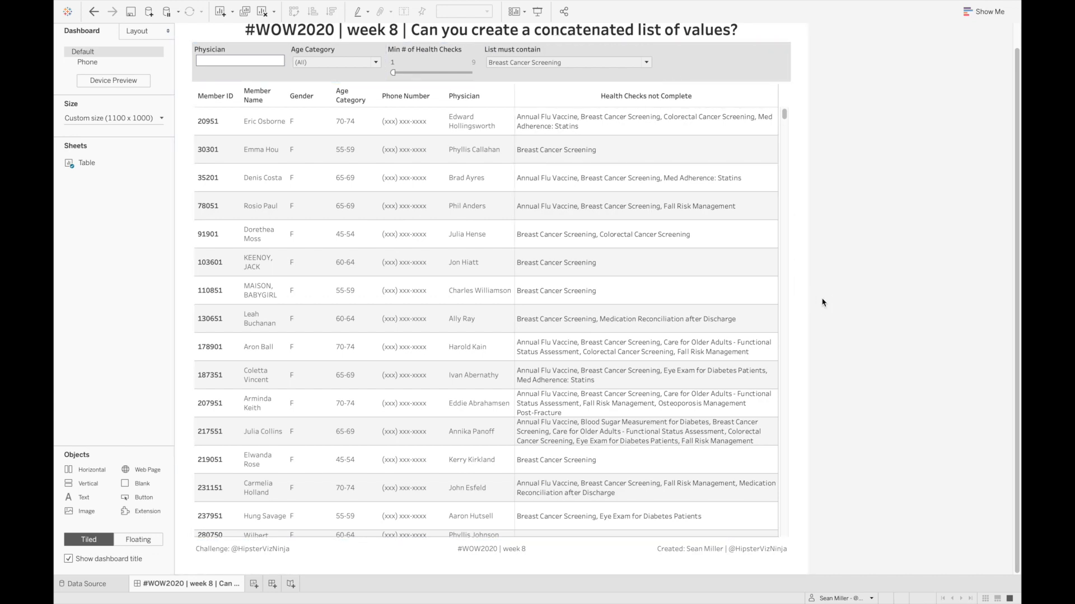